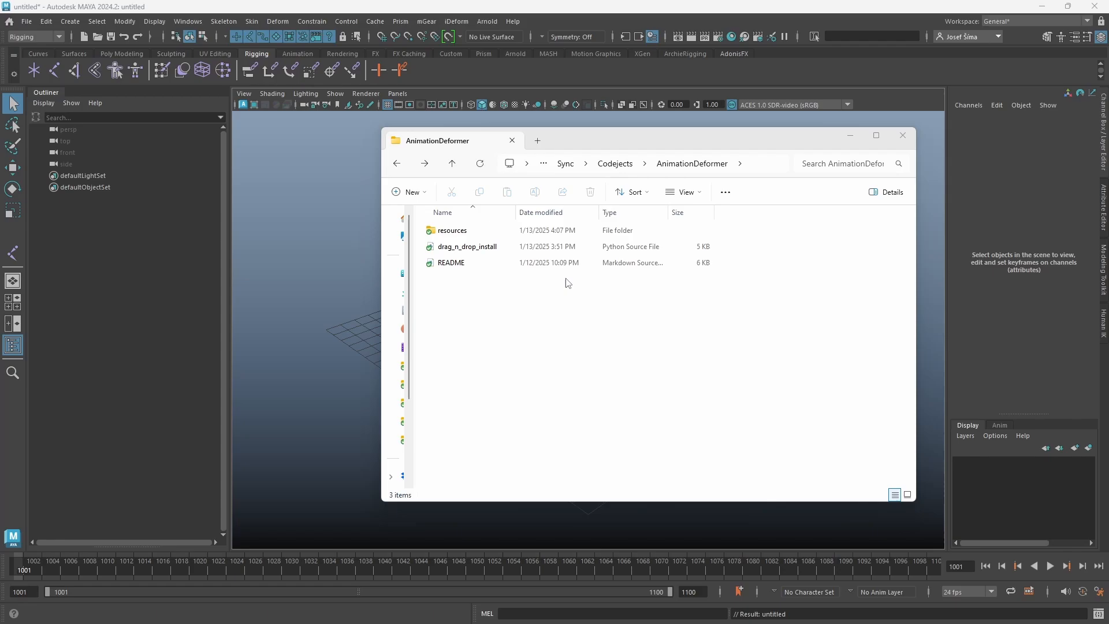
mouse_move(555, 322)
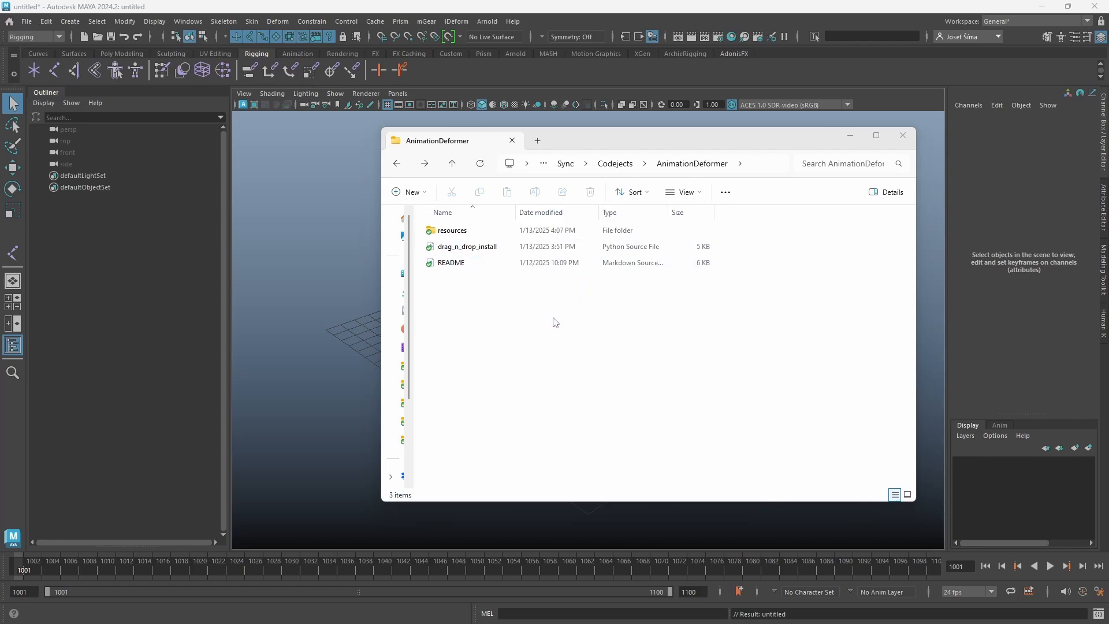
mouse_move(592, 327)
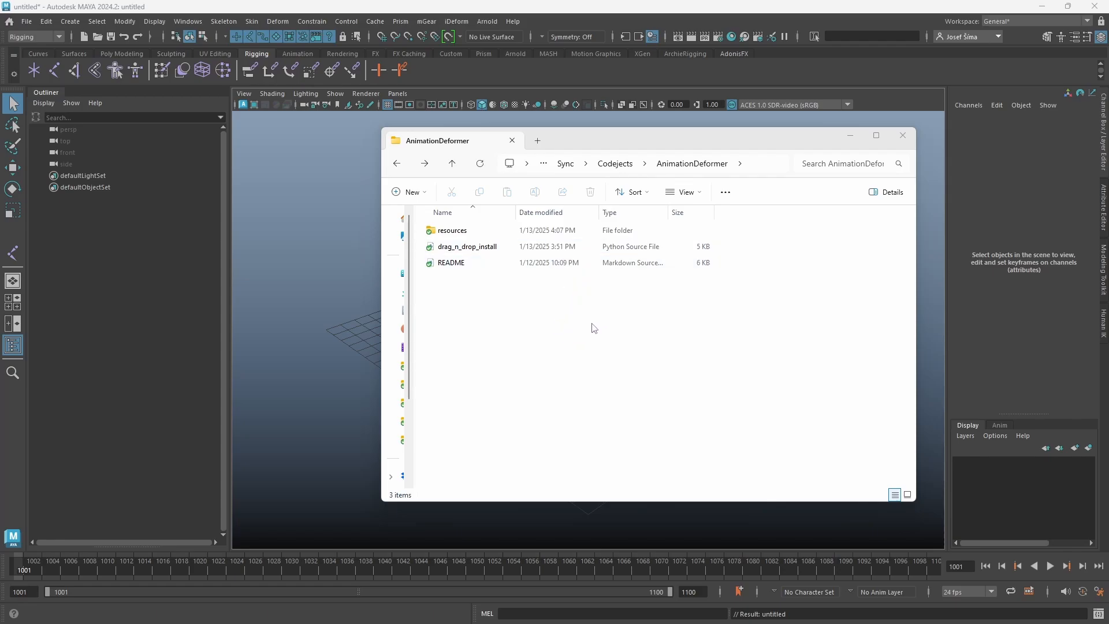
mouse_move(495, 286)
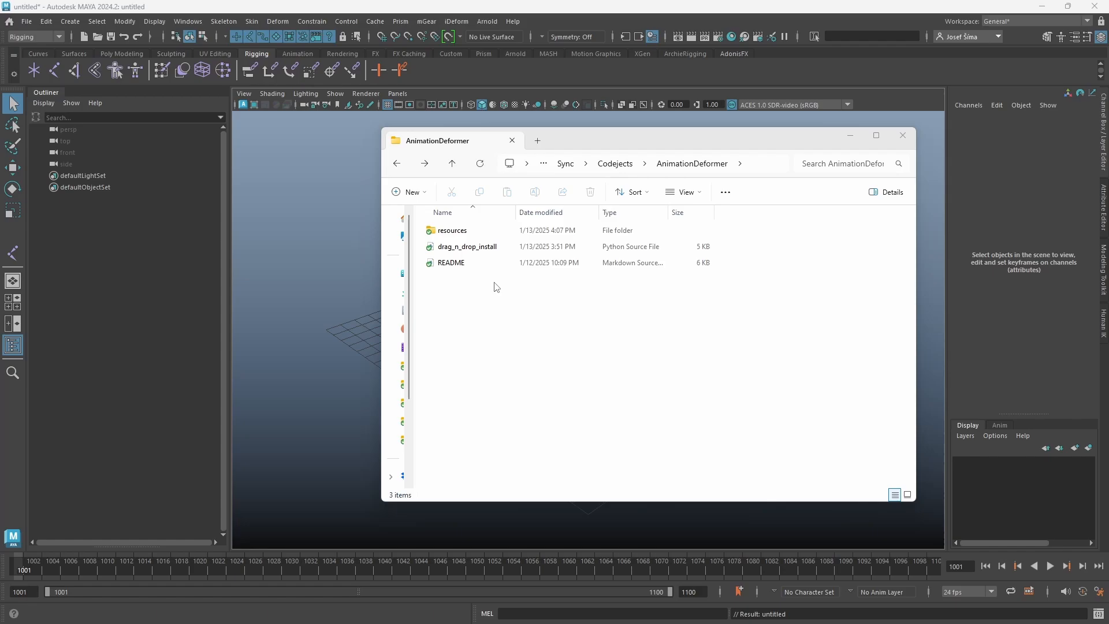
mouse_move(489, 305)
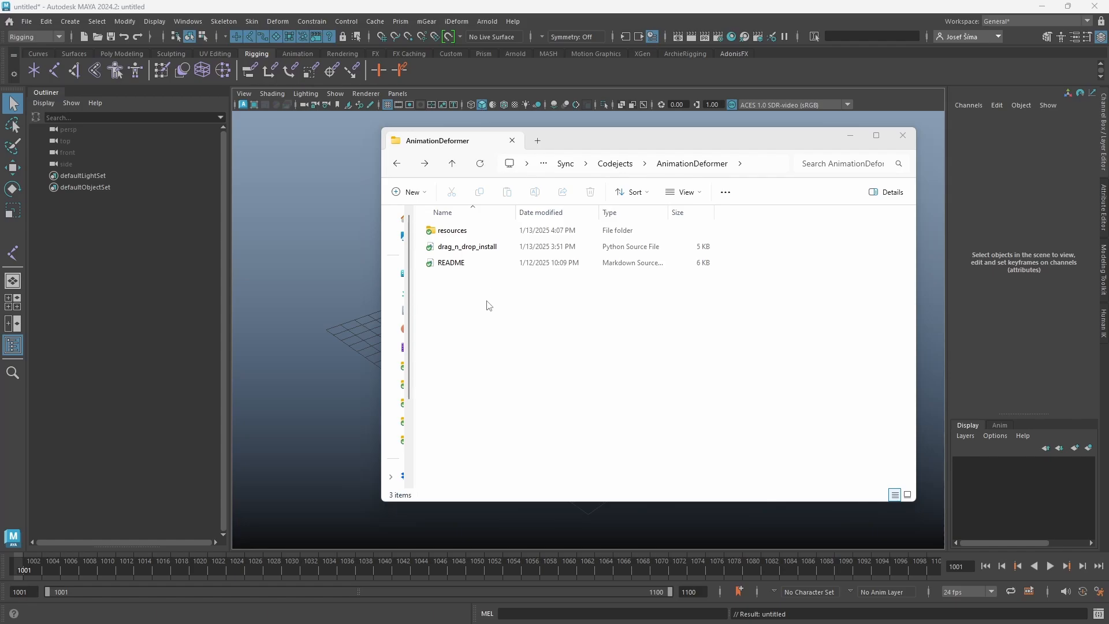
mouse_move(315, 232)
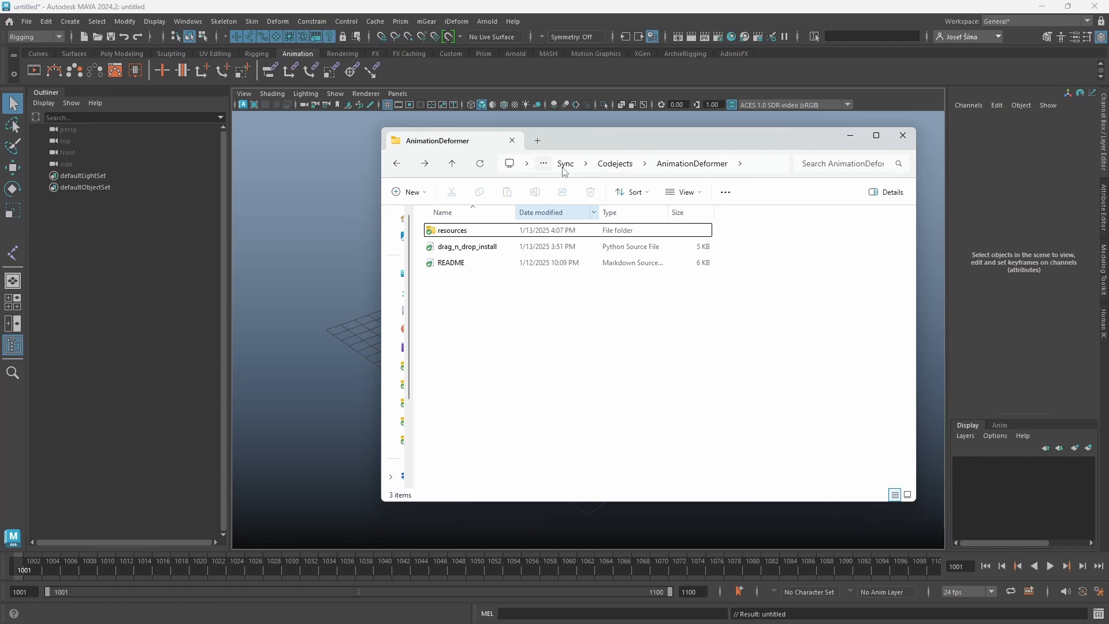
Install the Anim Deformer tool with drag_n_drop_install.py and launch its shelf icon
left_click(467, 246)
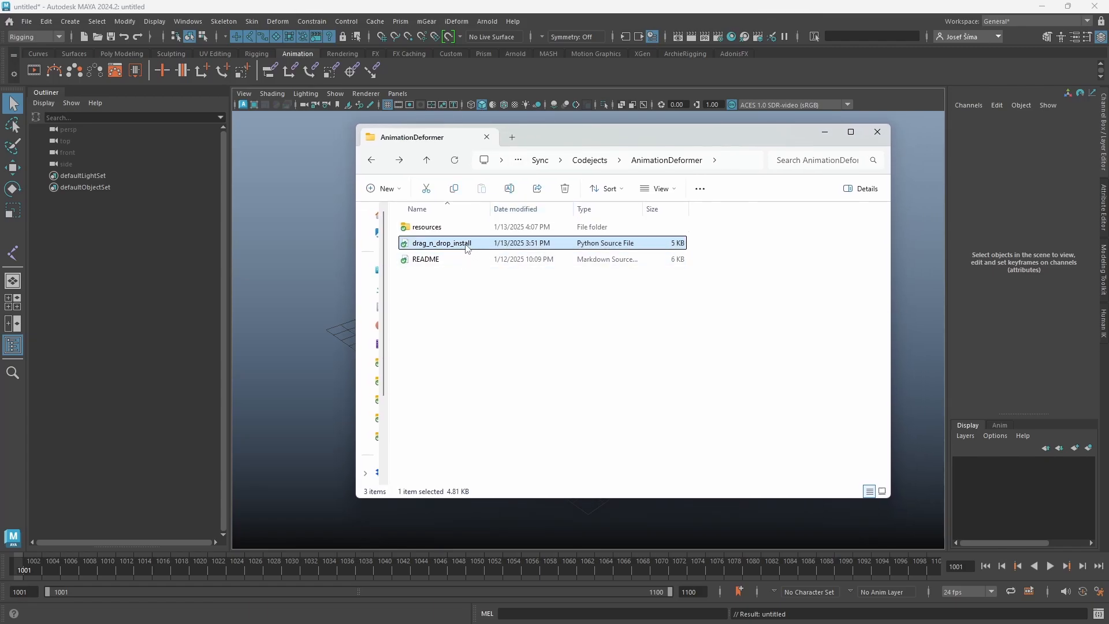
left_click_drag(442, 242, 301, 187)
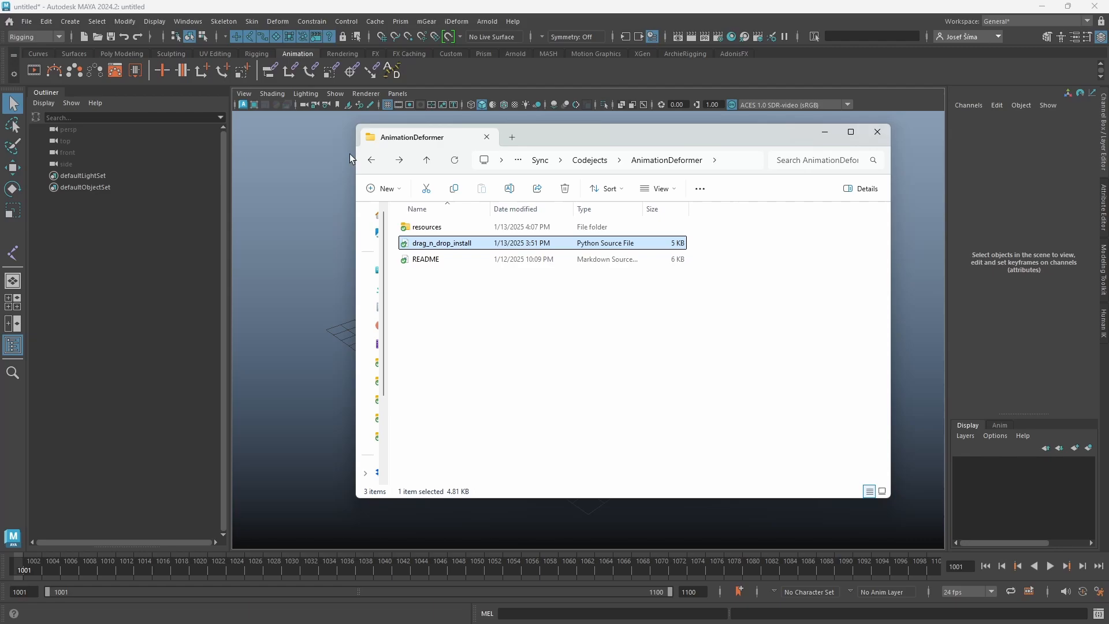
mouse_move(819, 138)
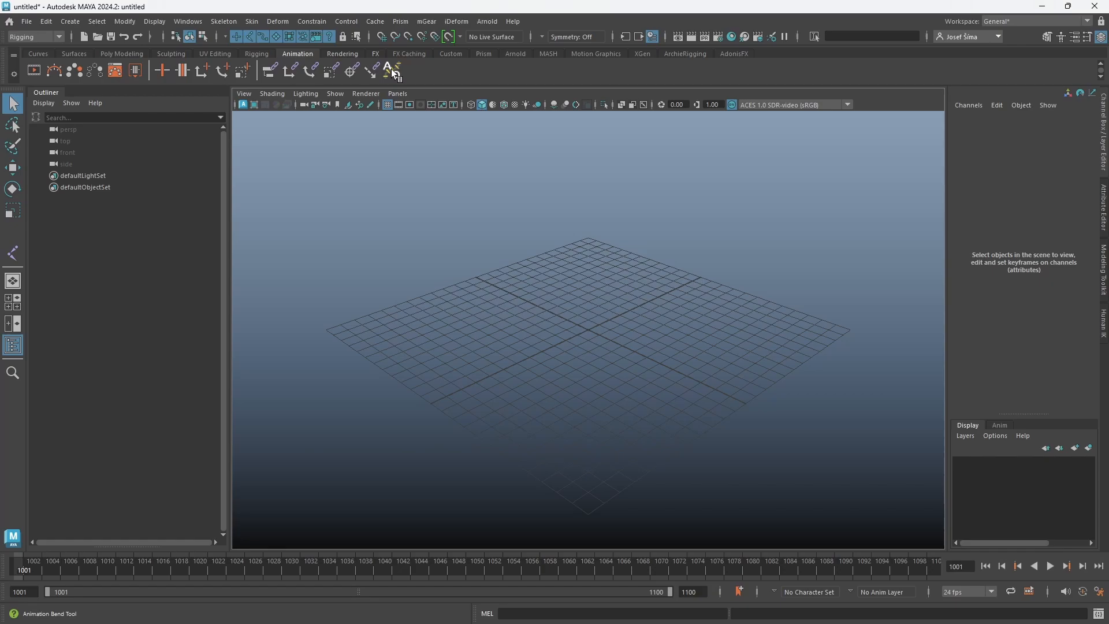
left_click(389, 69)
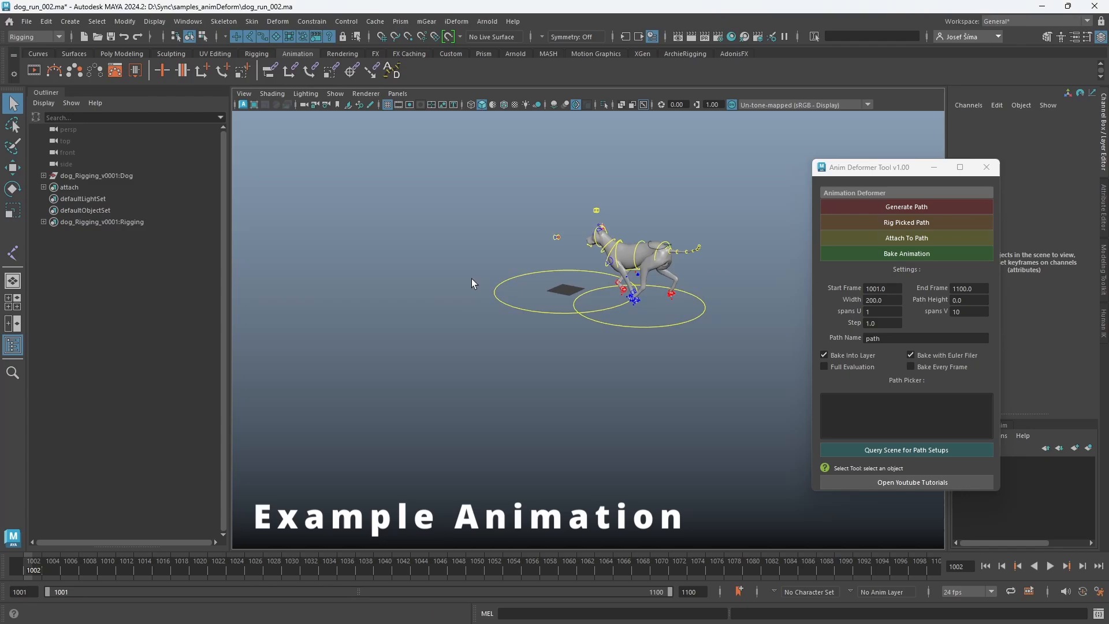
Play the example dog run animation through to about frame 1035
left_click(1068, 565)
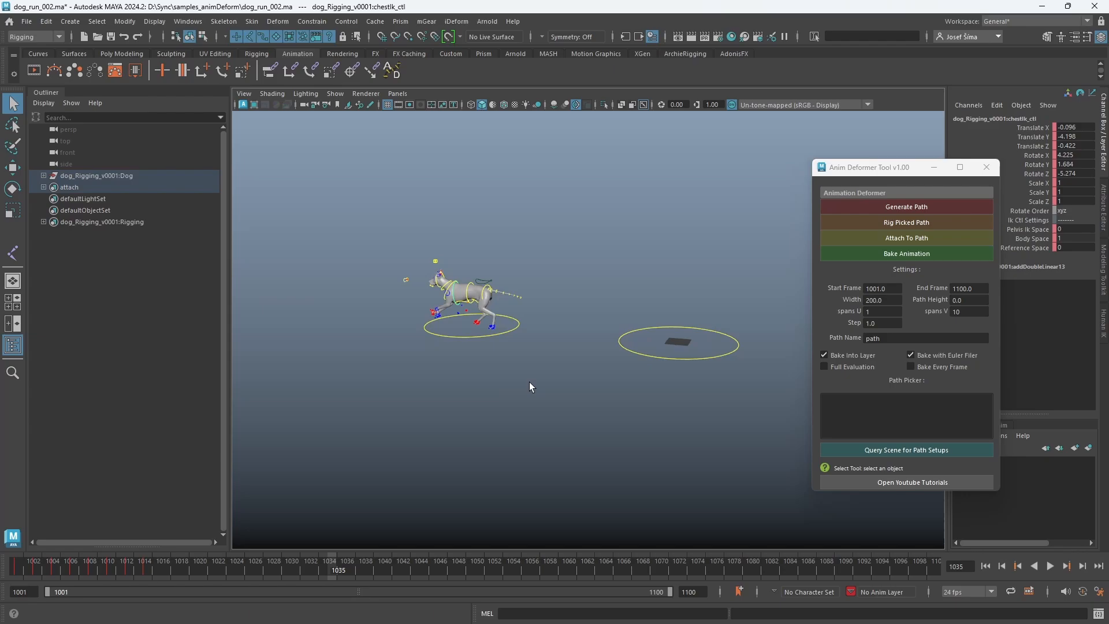
mouse_move(506, 404)
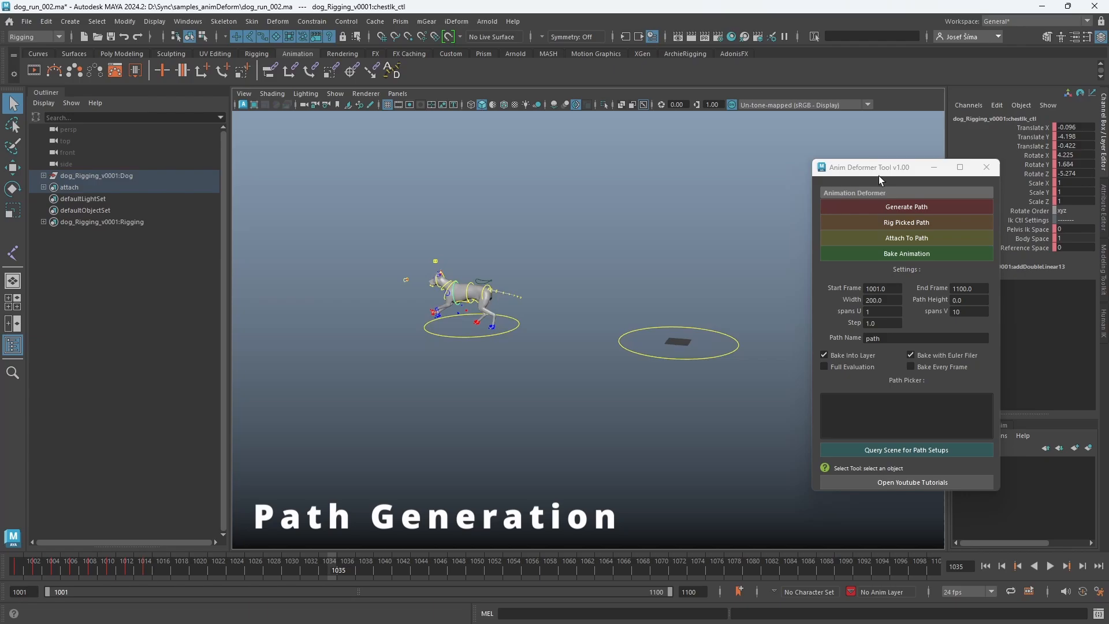
mouse_move(374, 70)
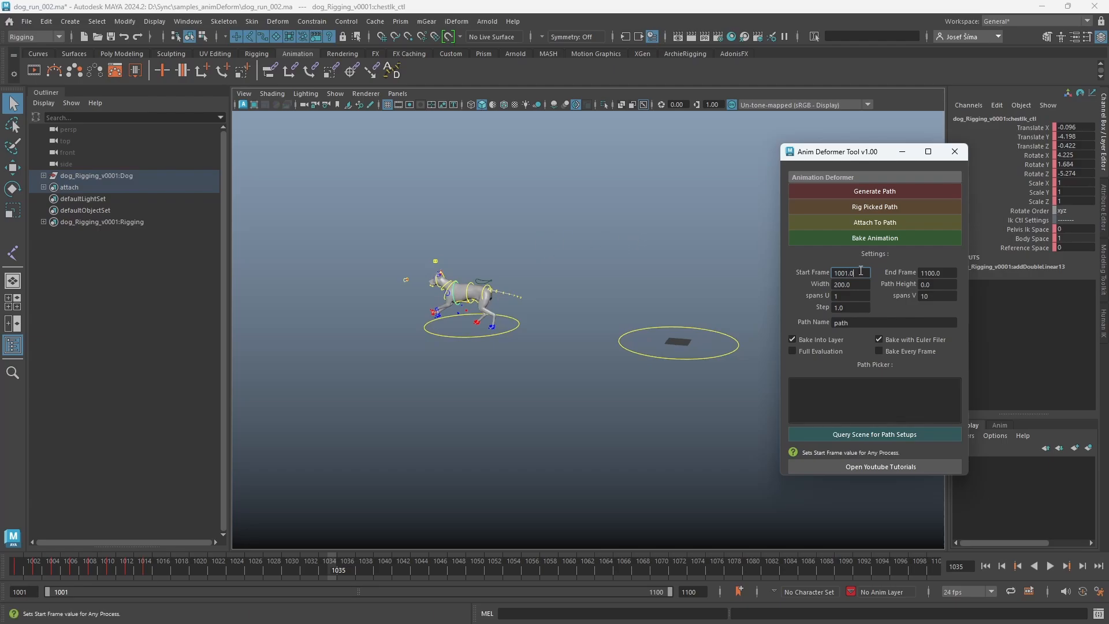
mouse_move(811, 578)
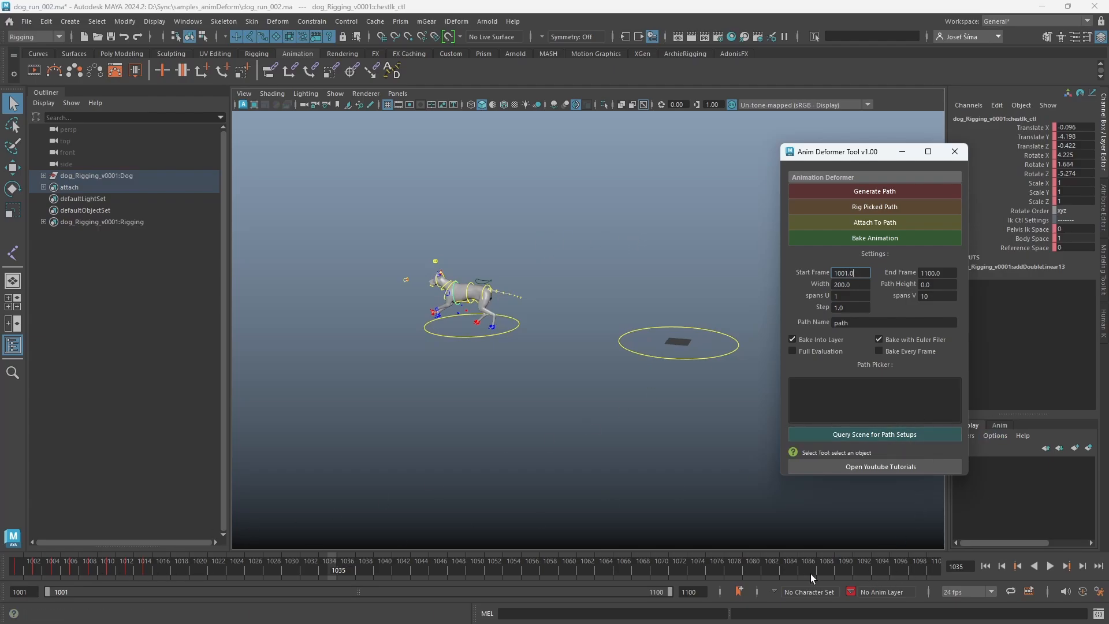
mouse_move(337, 571)
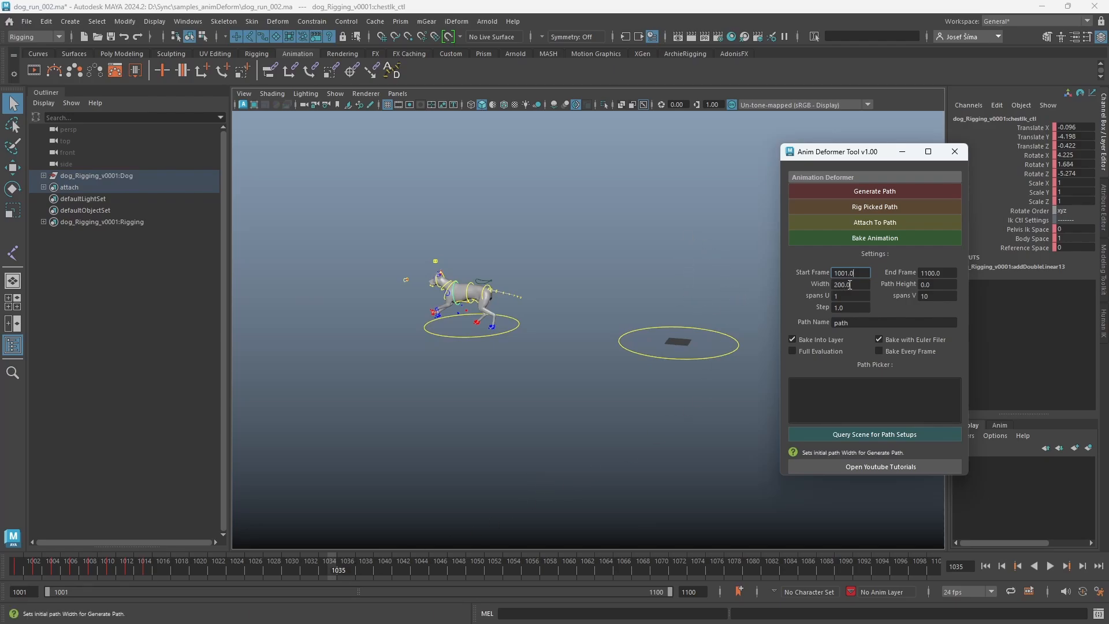
mouse_move(869, 284)
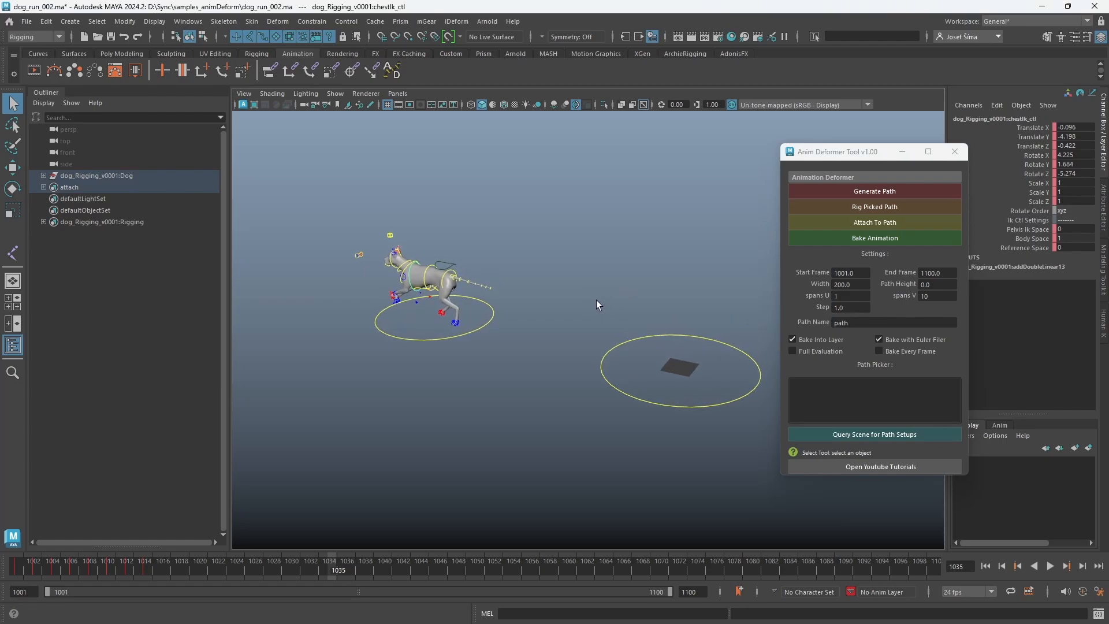
mouse_move(566, 313)
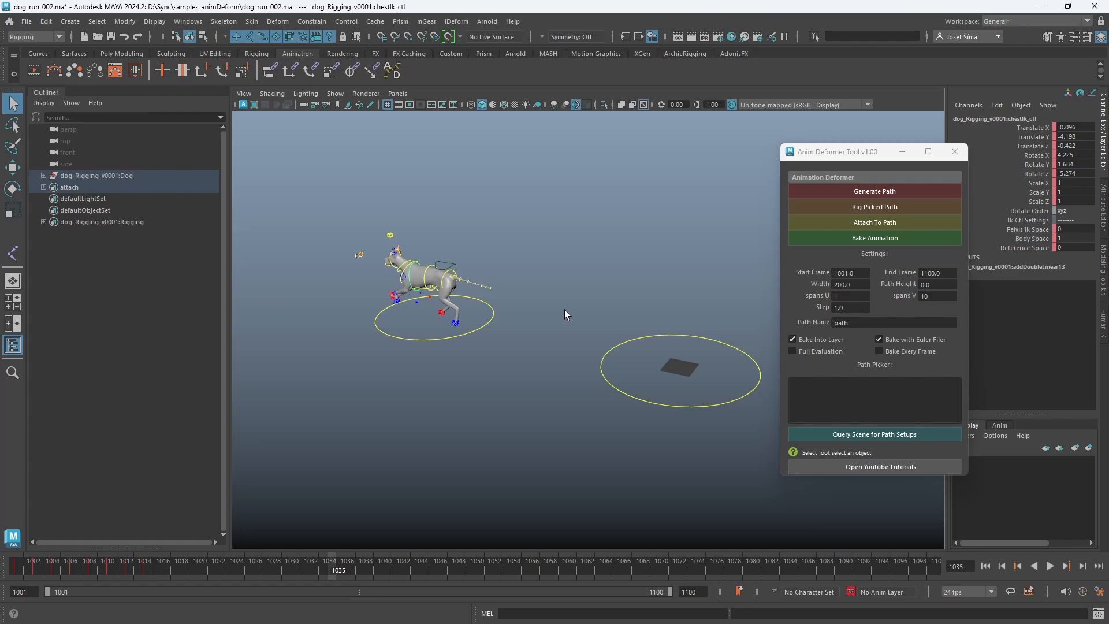
mouse_move(477, 273)
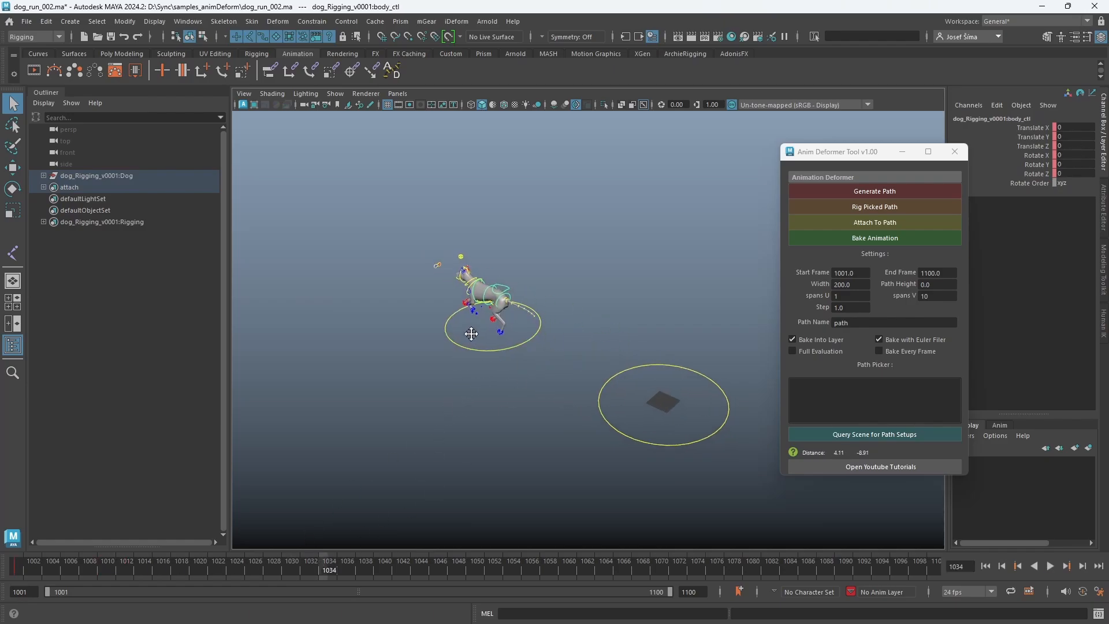
Generate path_srf_AnimBend and lower its width from 200 to about 111
left_click(874, 191)
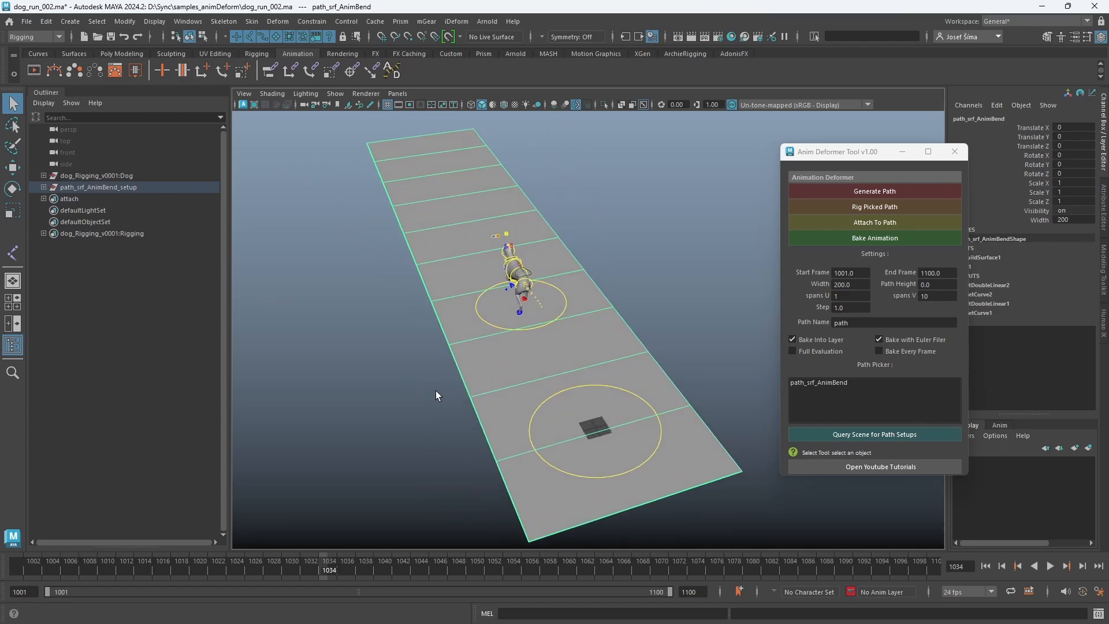
mouse_move(790, 252)
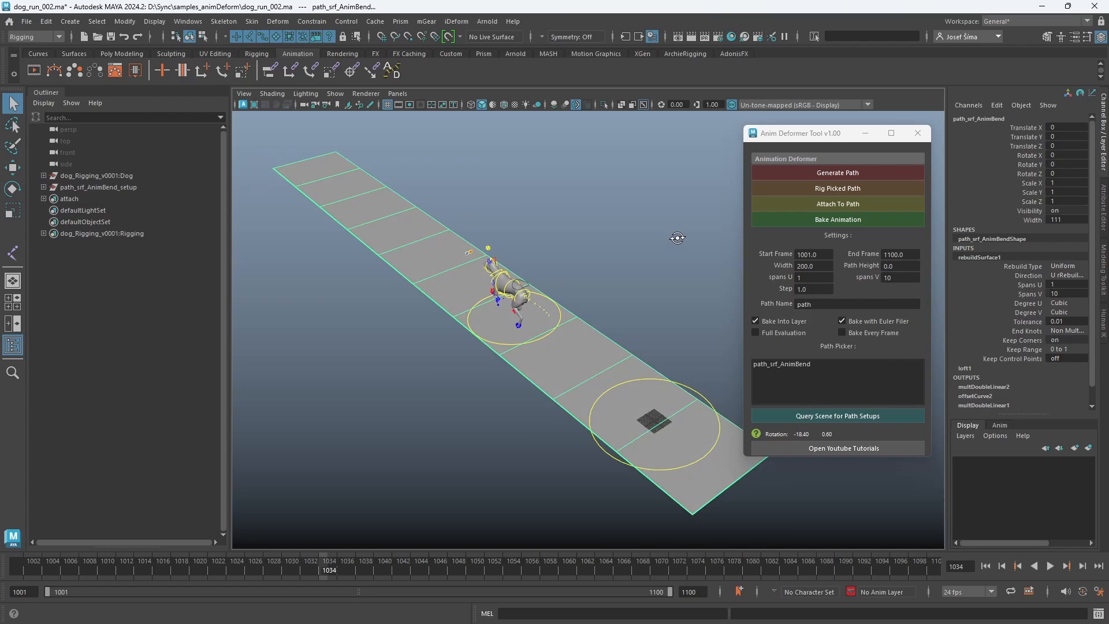
triple_click(1068, 294)
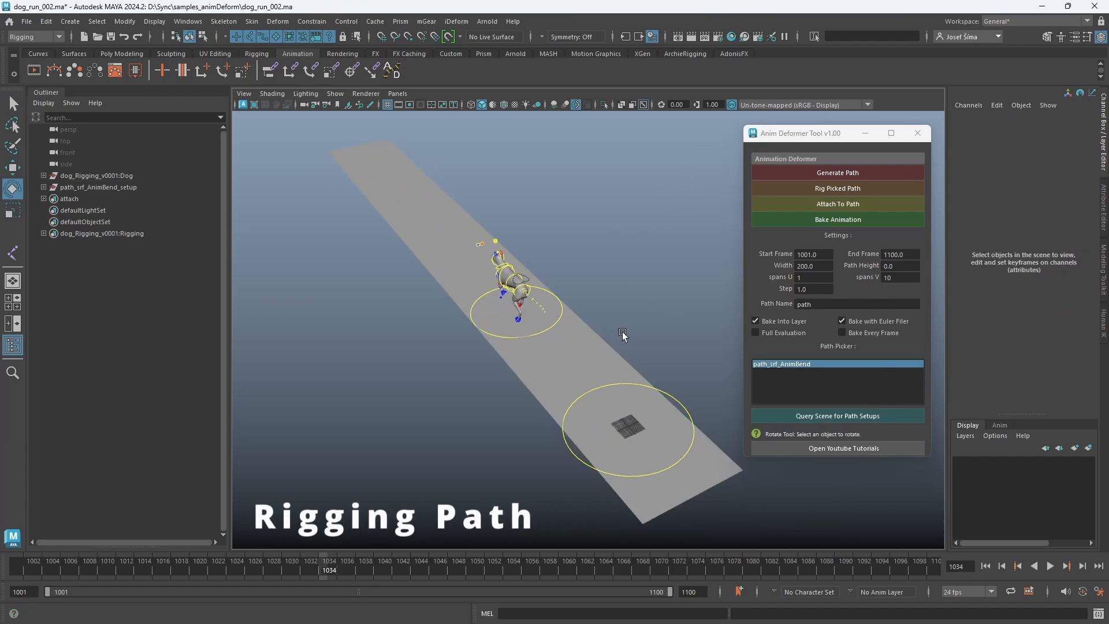
mouse_move(637, 317)
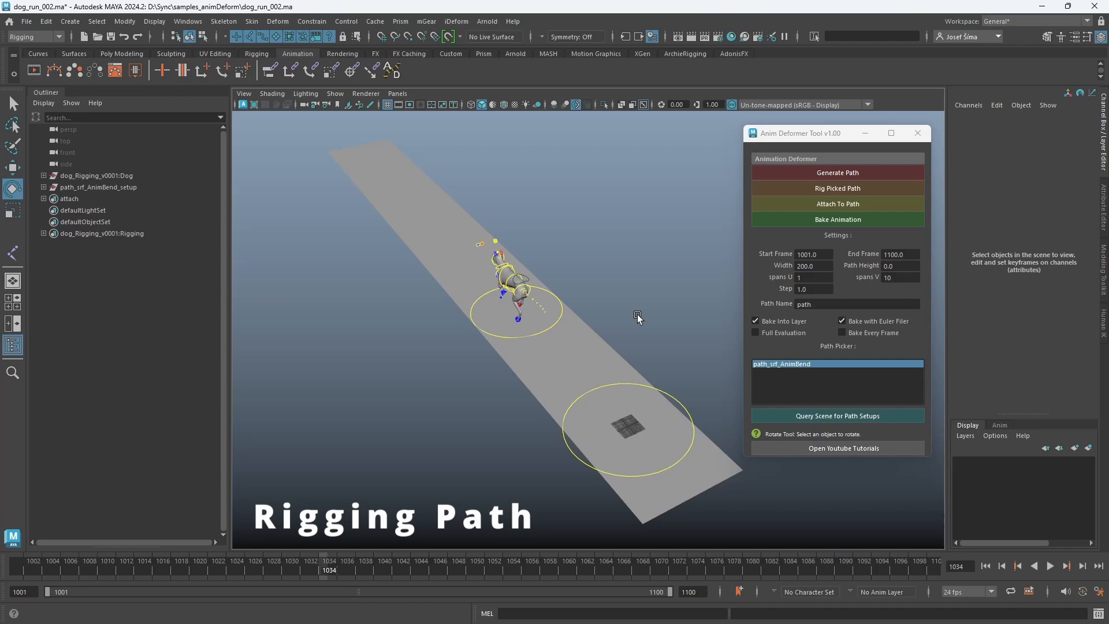
Rig the picked path_srf_AnimBend surface with joints and ring controls
left_click(838, 363)
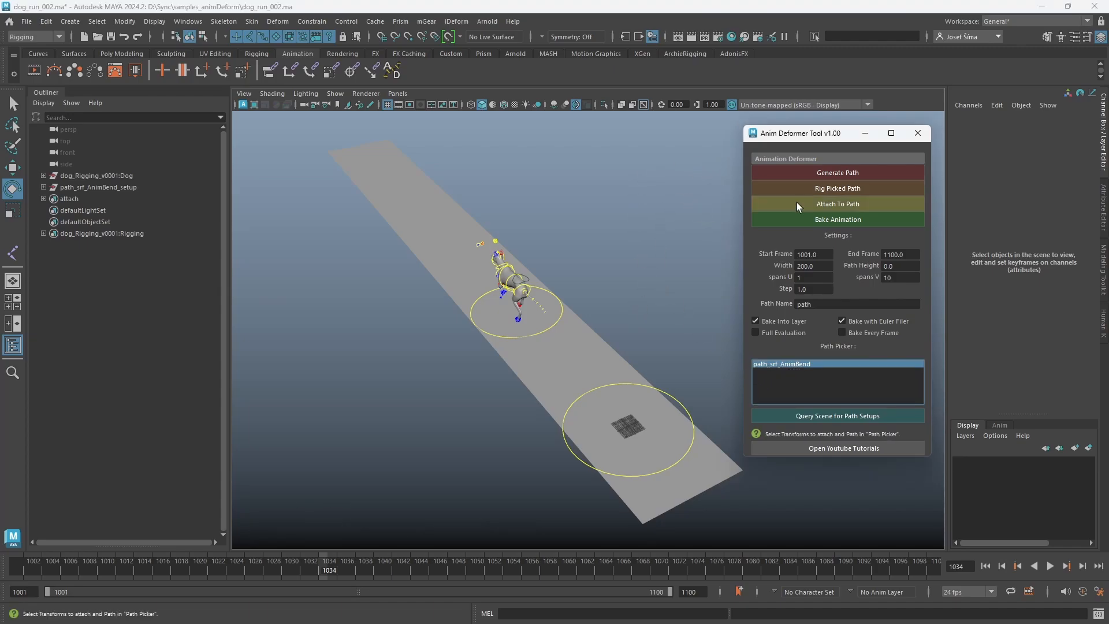
left_click(837, 204)
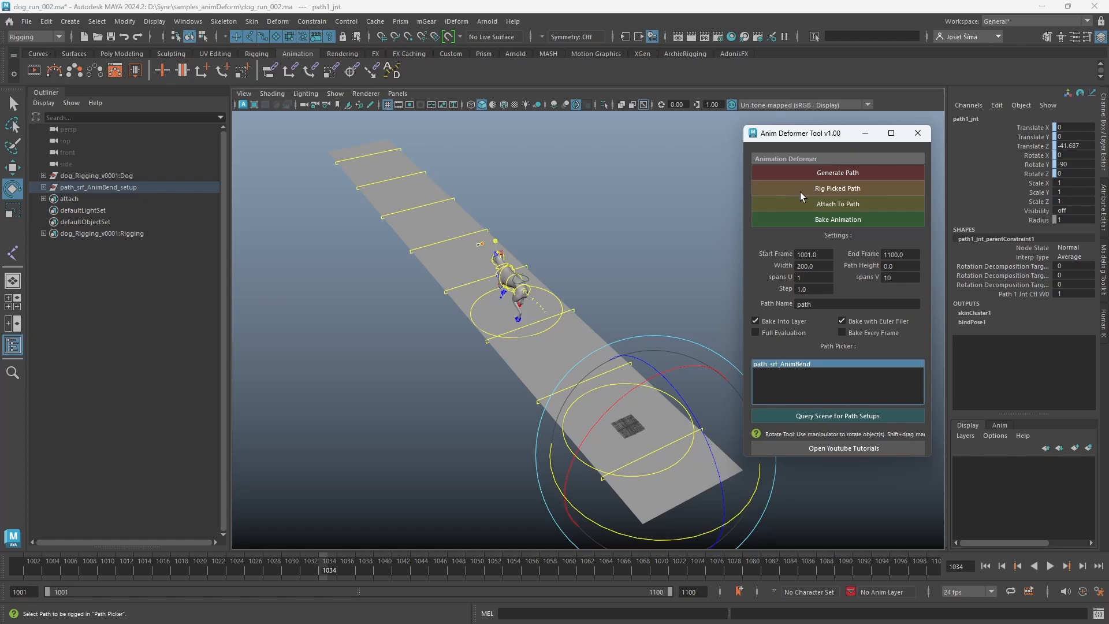
mouse_move(608, 277)
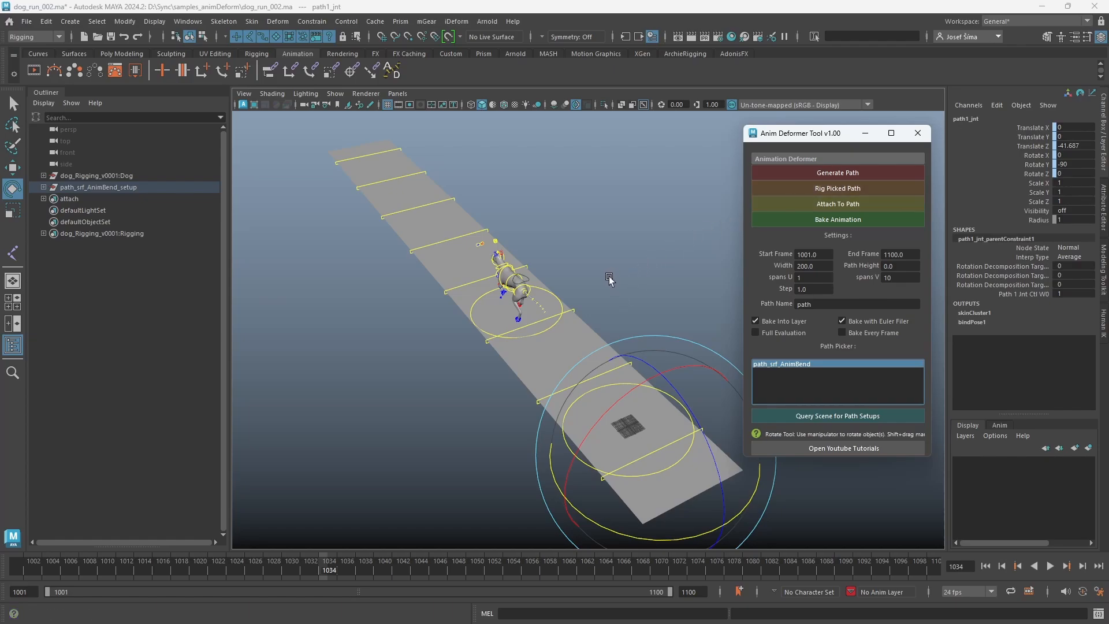
left_click(574, 316)
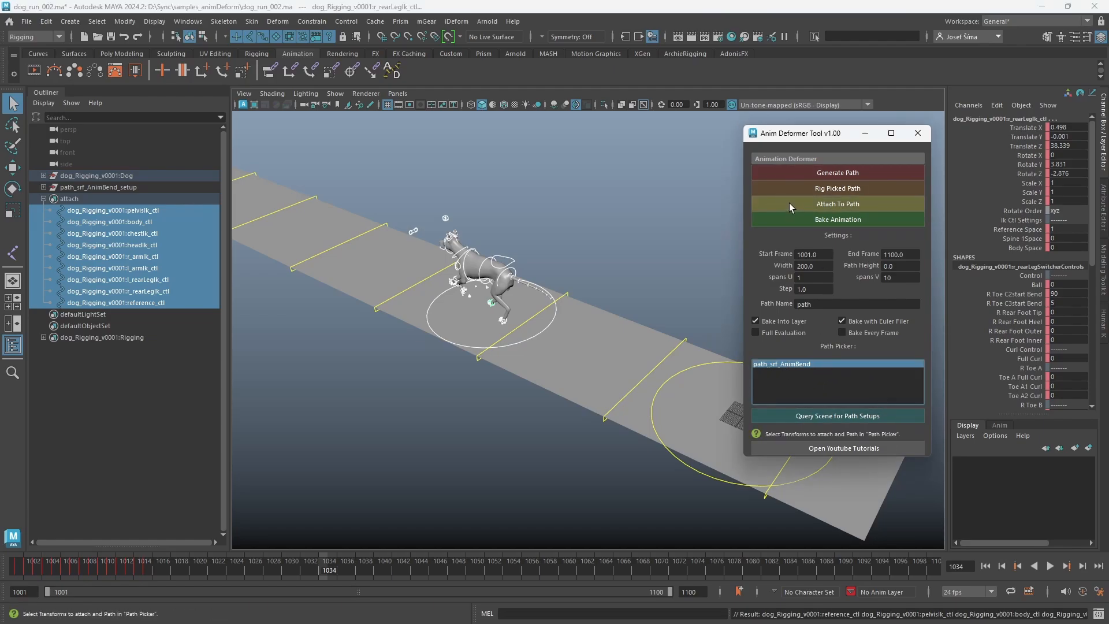
Attach the selected pelvis, body, chest, head, arm, leg and reference controls to the path
left_click(837, 204)
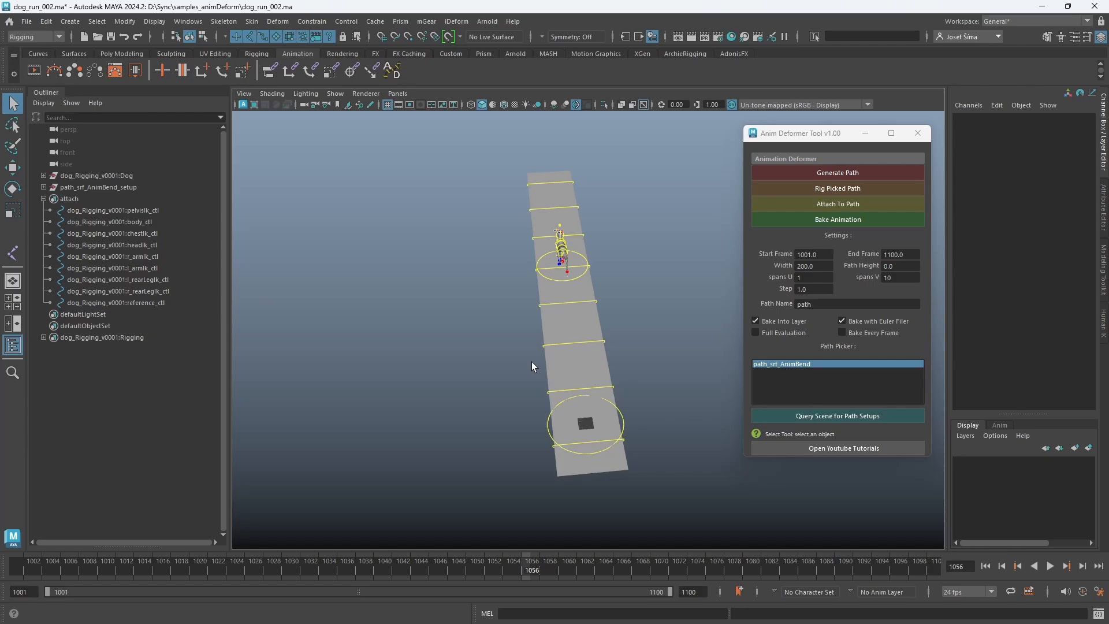
Check the attached dog running along the rigged path around frame 1046
left_click(541, 274)
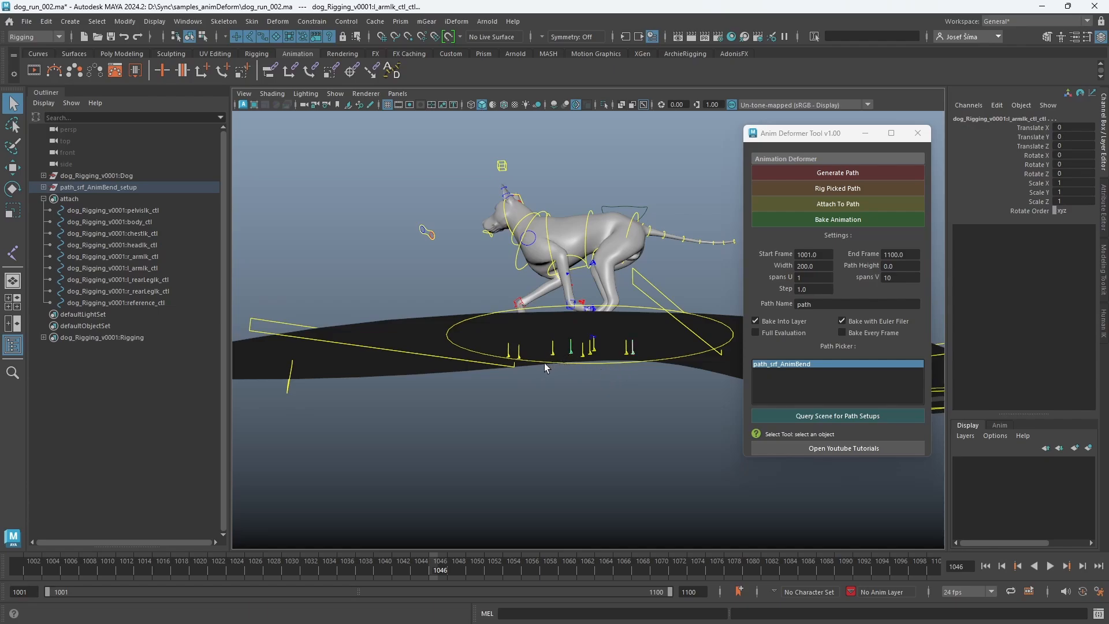
Rotate headIk_ctl slightly in Y and key it at frame 1005
left_click(589, 346)
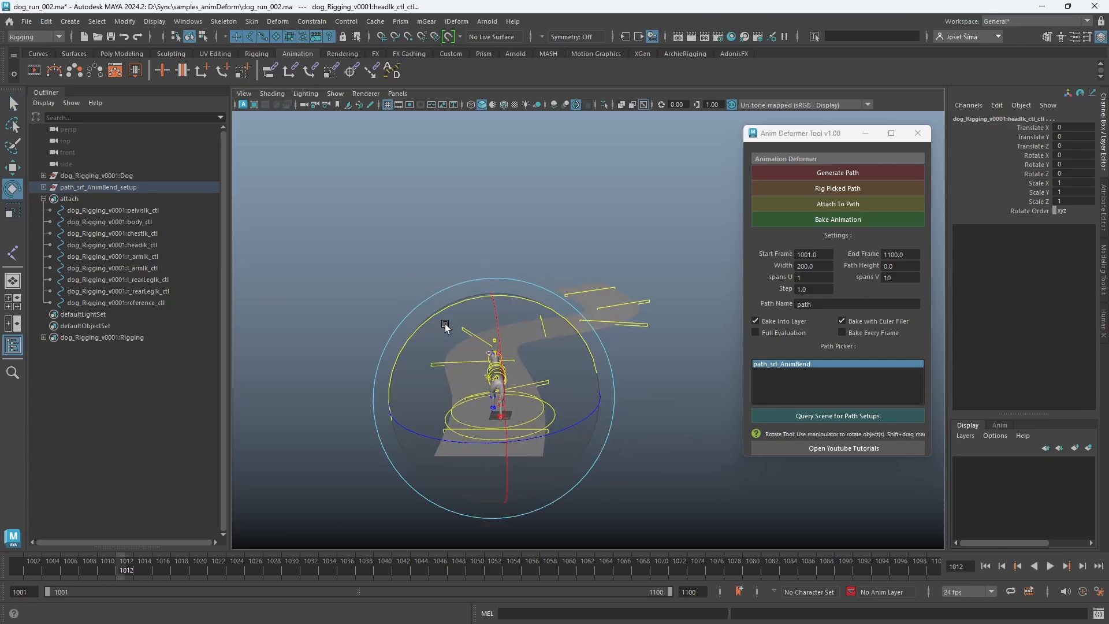
left_click(99, 564)
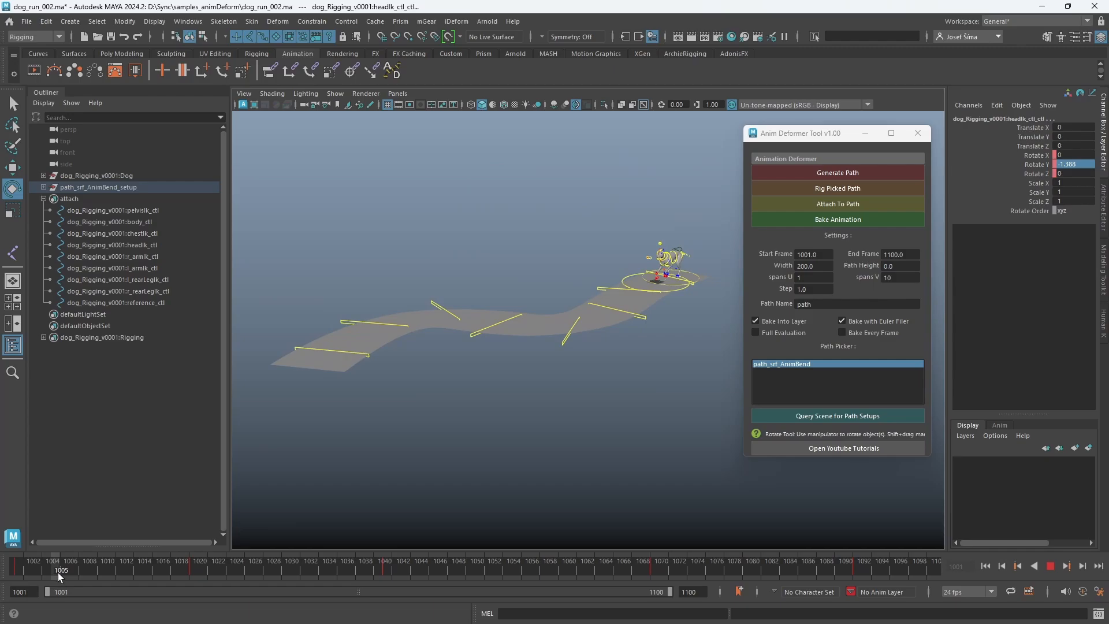
Key headIk_ctl Y rotations at frames 1096, 1020 and 1069
left_click(410, 570)
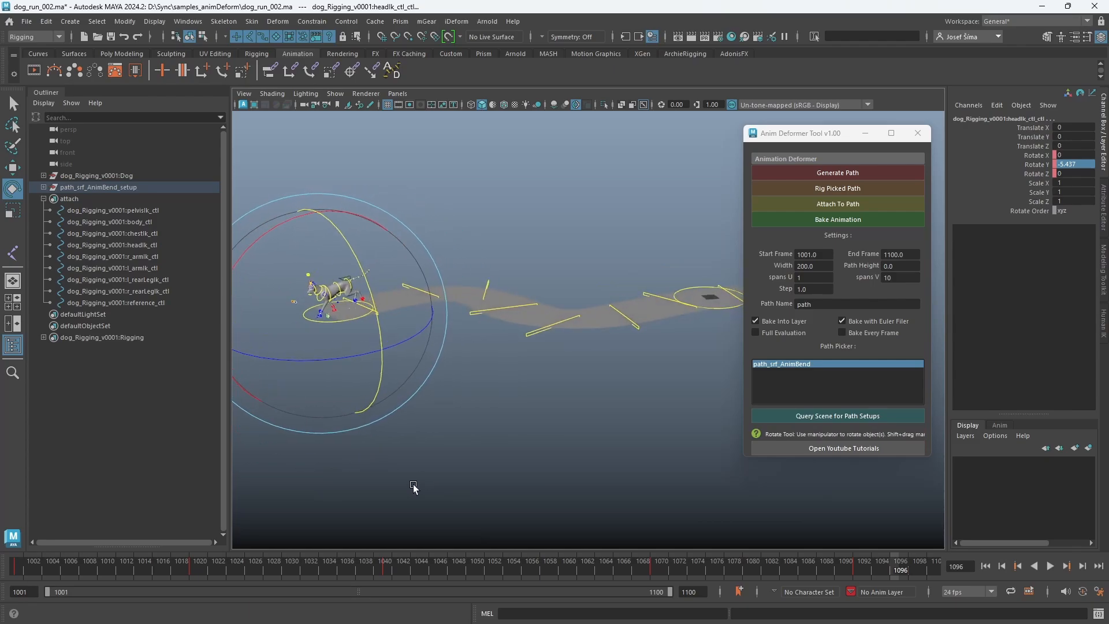
left_click(111, 244)
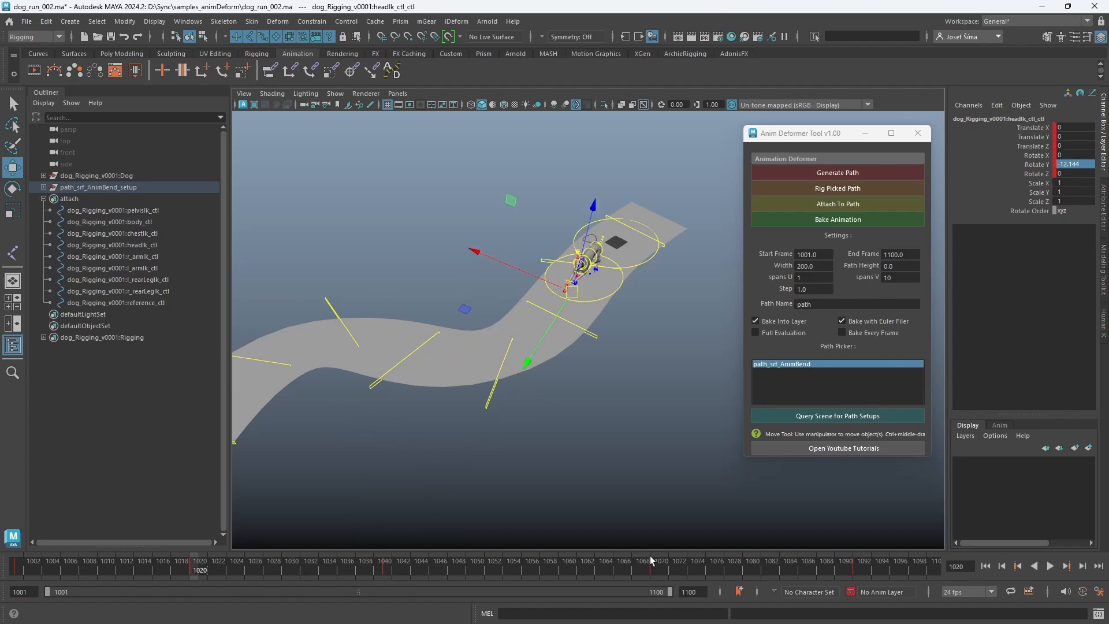
left_click(427, 564)
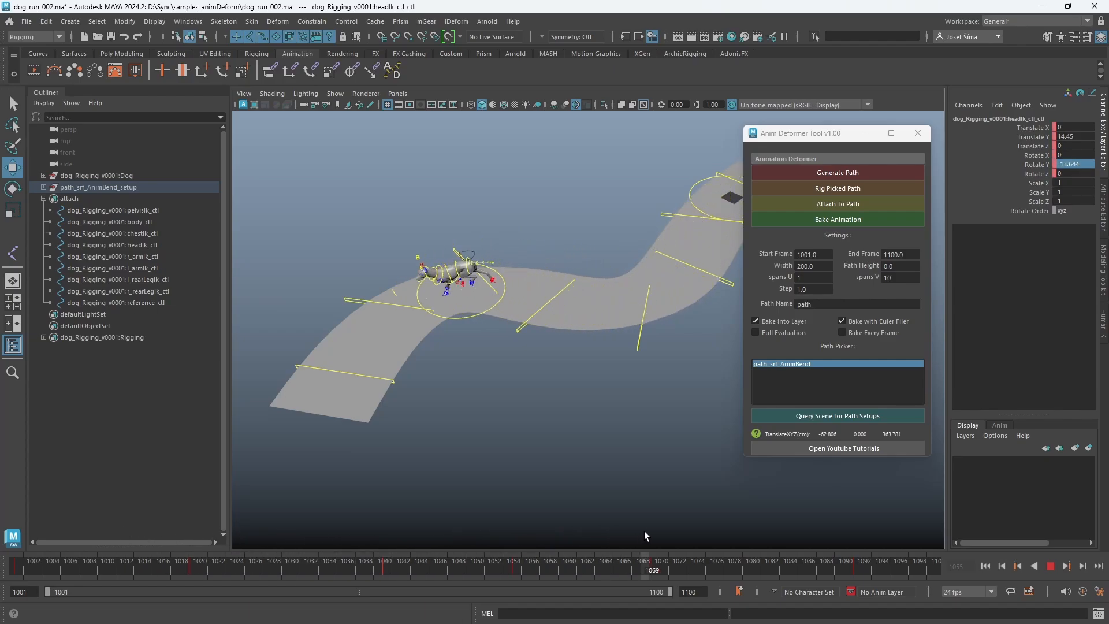
left_click(837, 220)
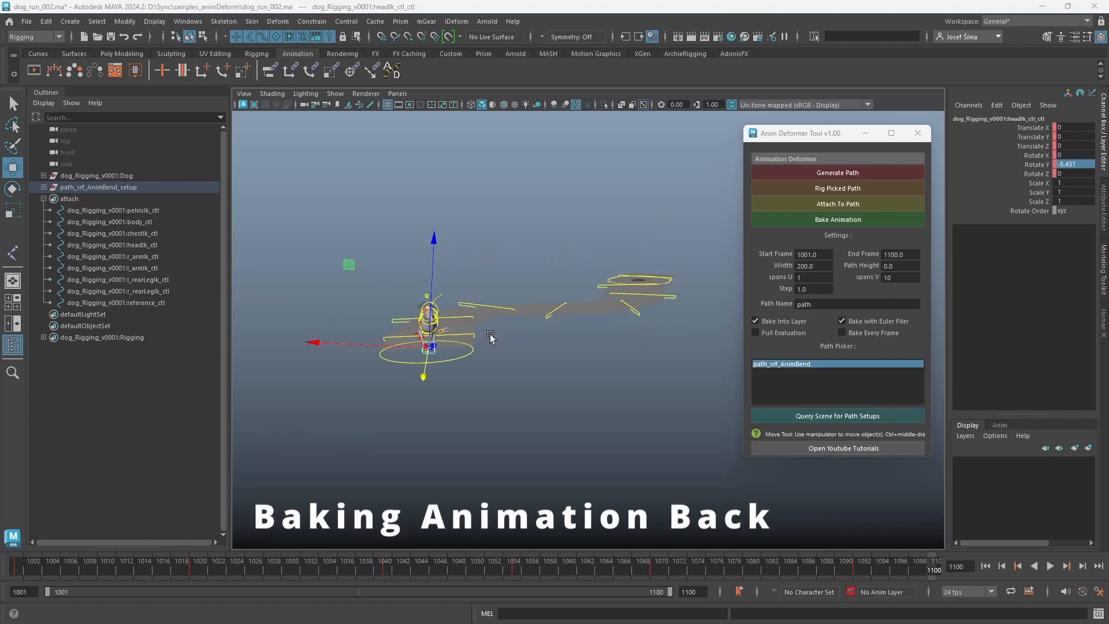
mouse_move(501, 343)
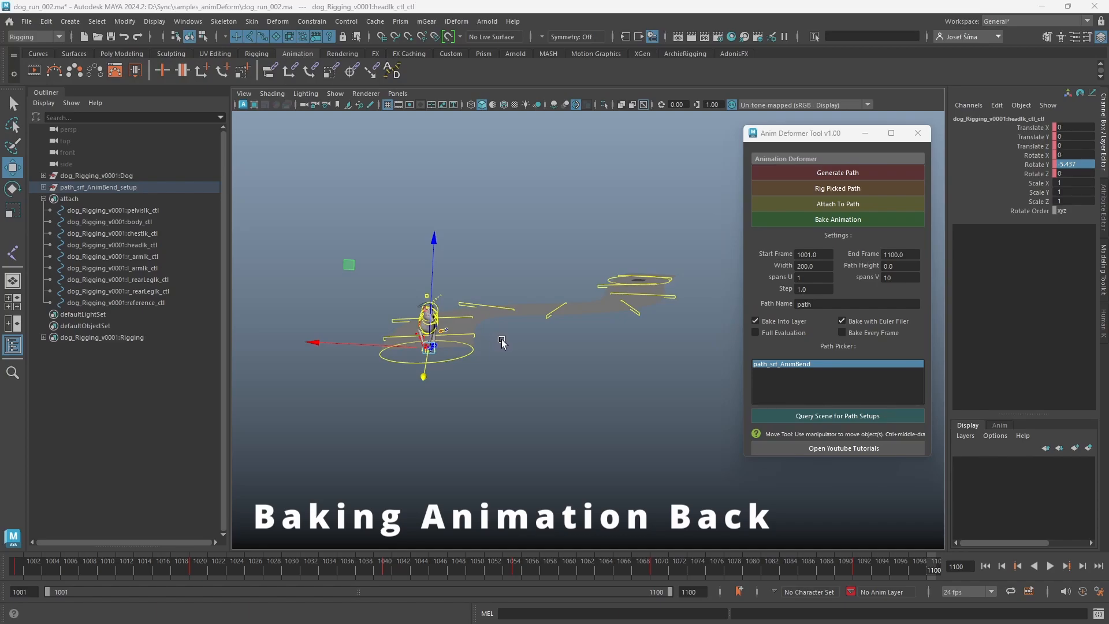
mouse_move(521, 347)
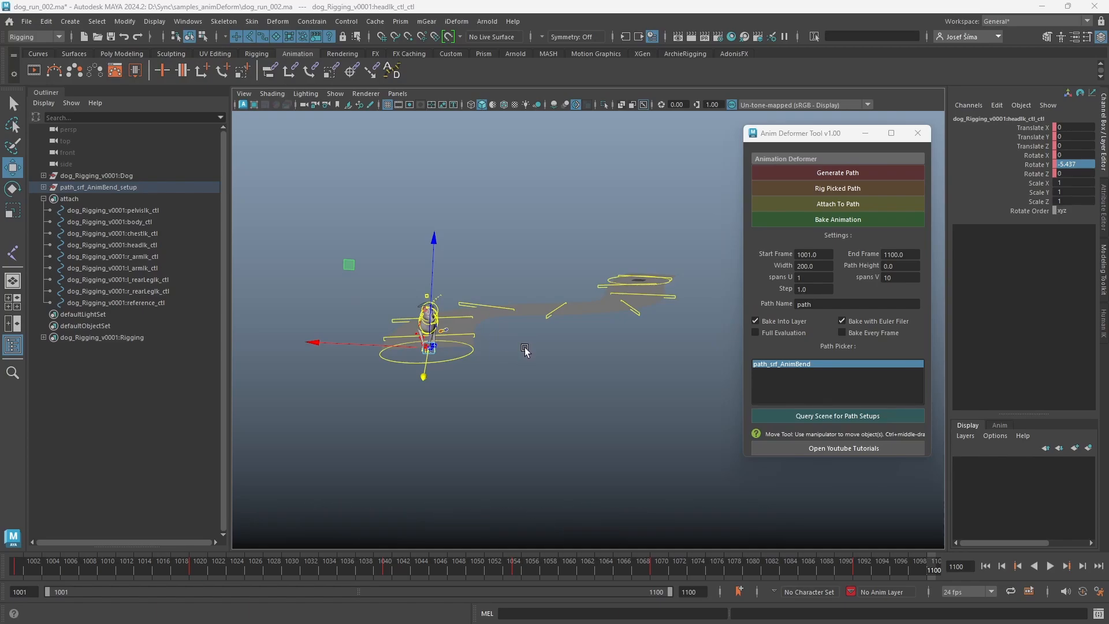
mouse_move(553, 331)
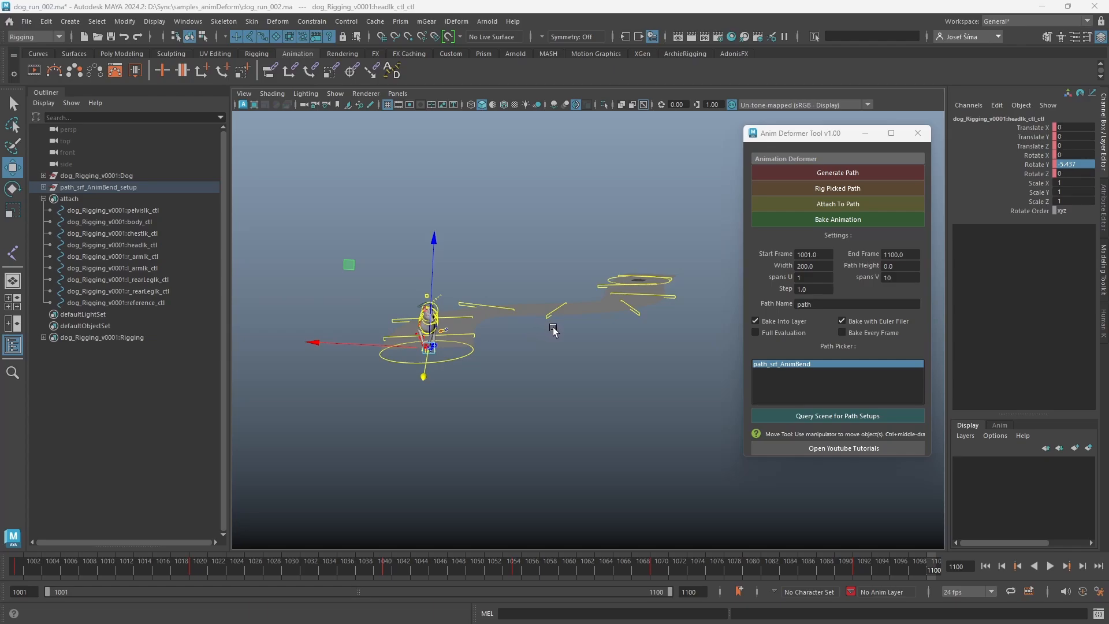
mouse_move(564, 337)
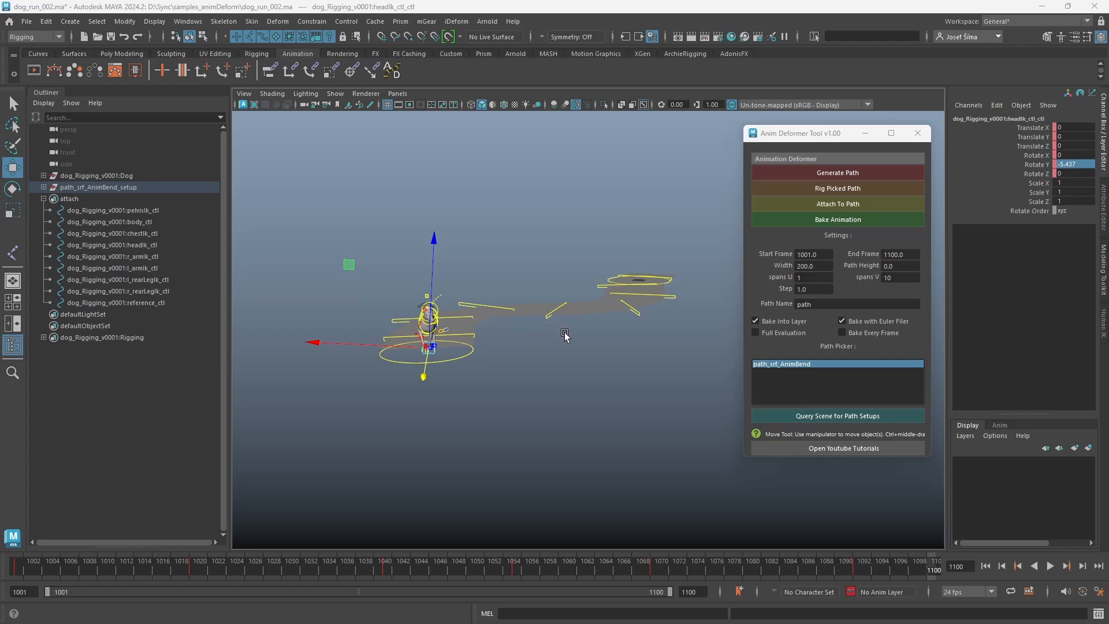
mouse_move(571, 336)
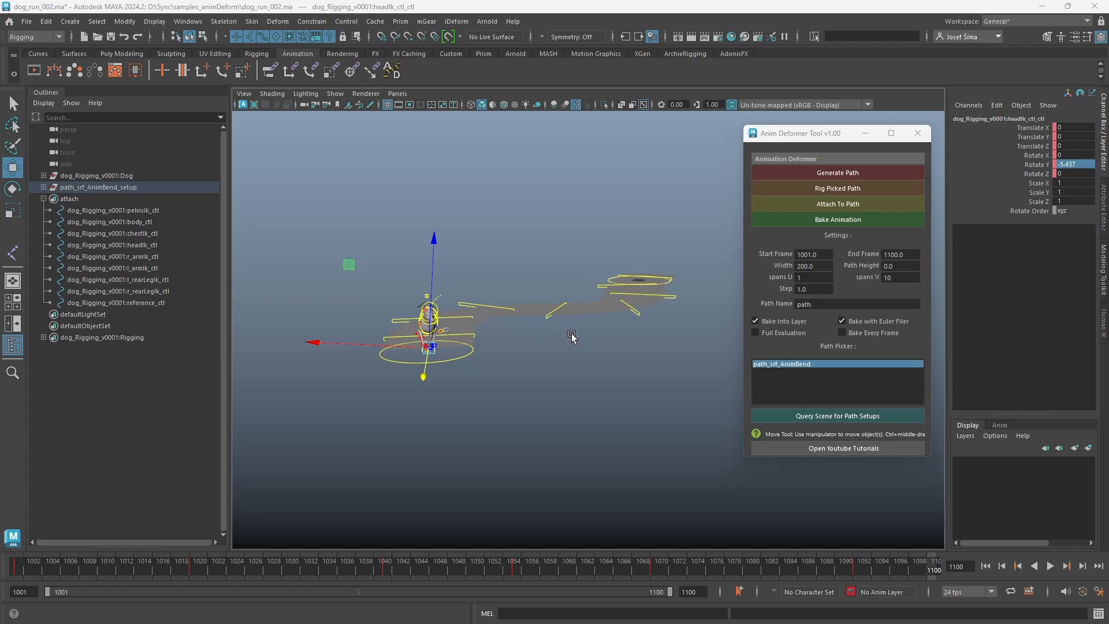
mouse_move(781, 324)
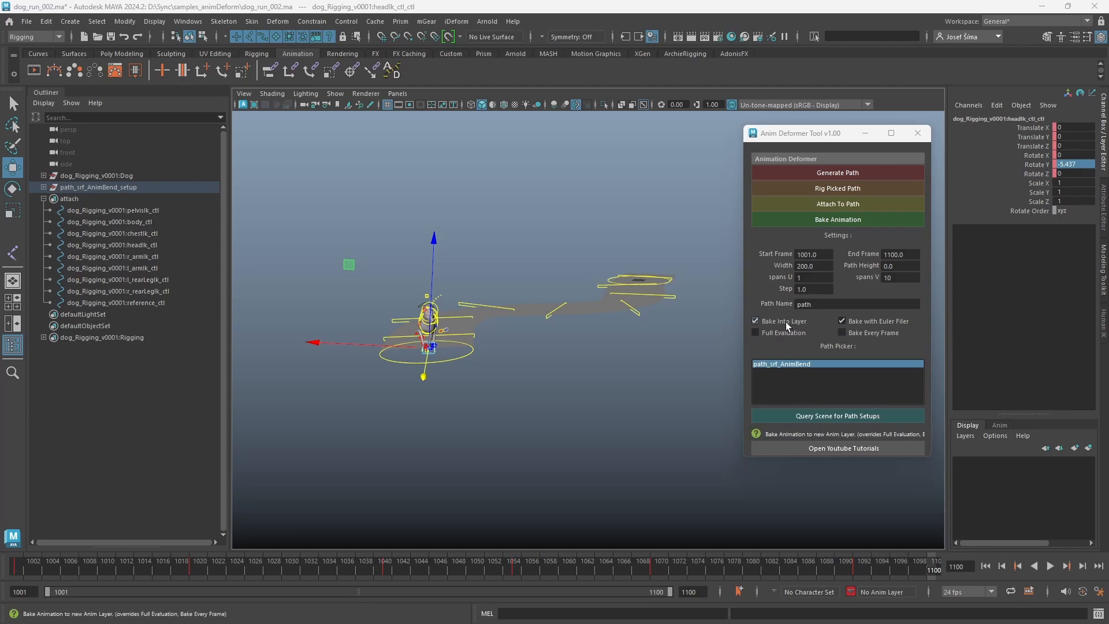
Turn off Bake Into Layer and turn on Bake Every Frame
left_click(755, 321)
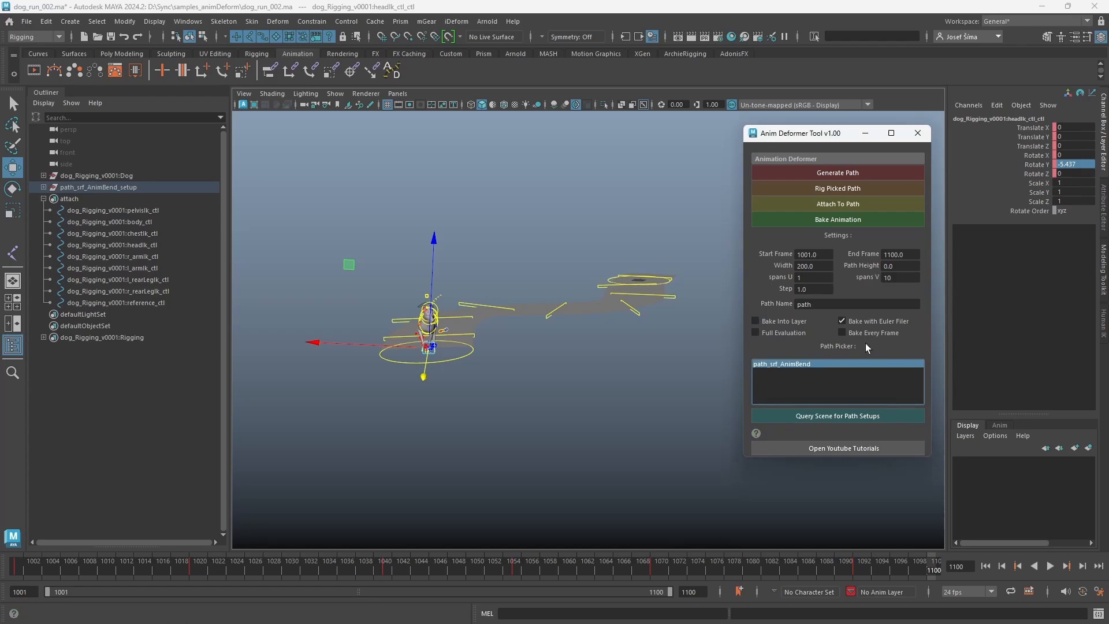
mouse_move(847, 343)
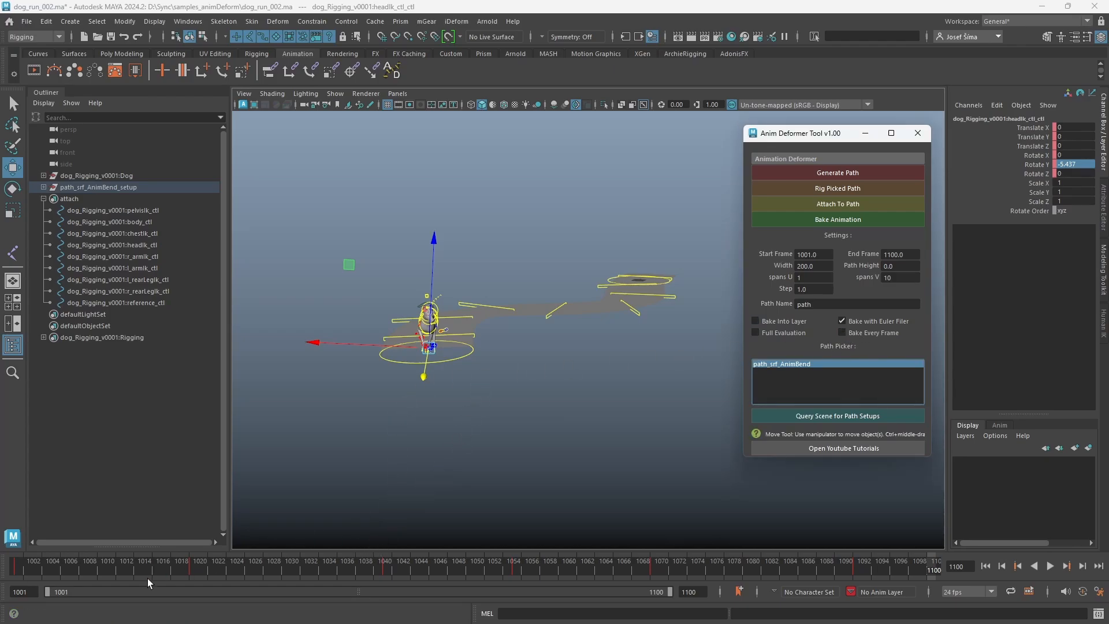
mouse_move(195, 571)
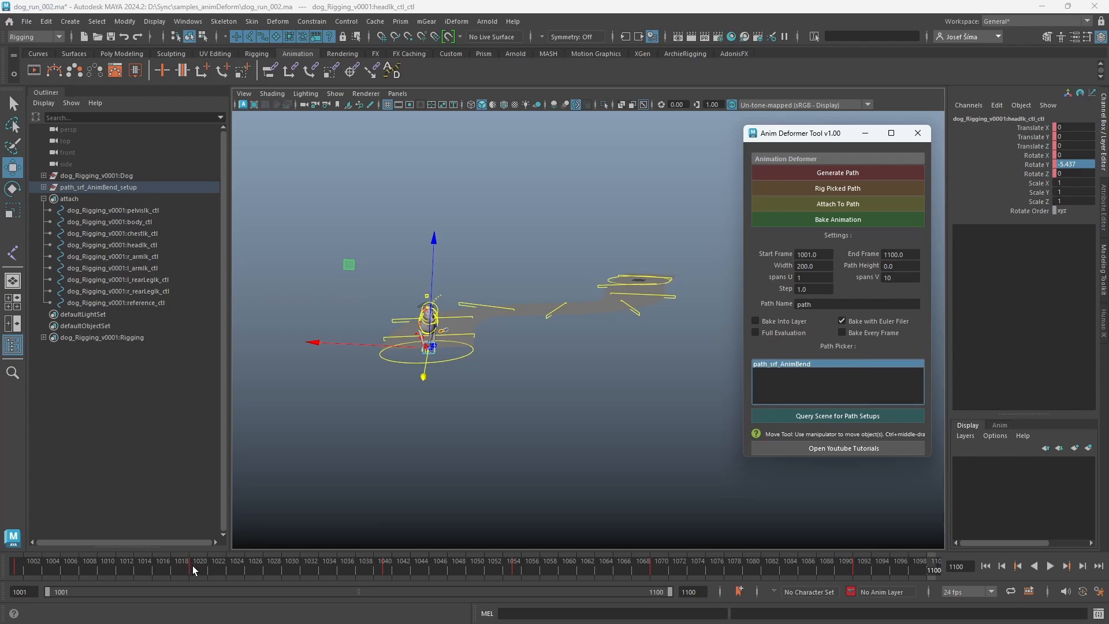
mouse_move(219, 571)
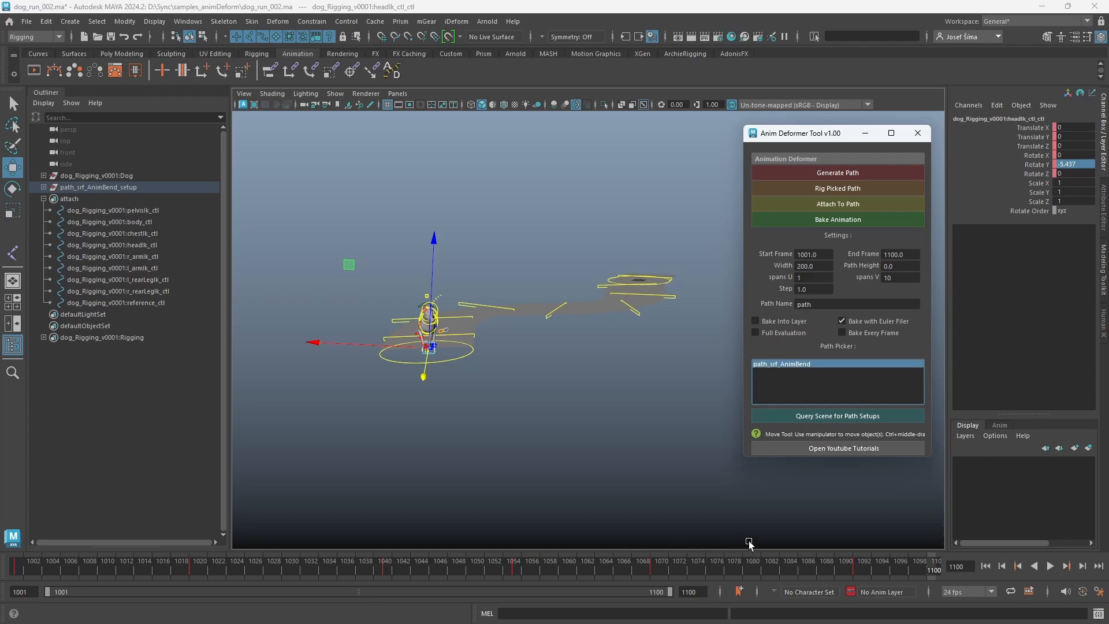
mouse_move(834, 246)
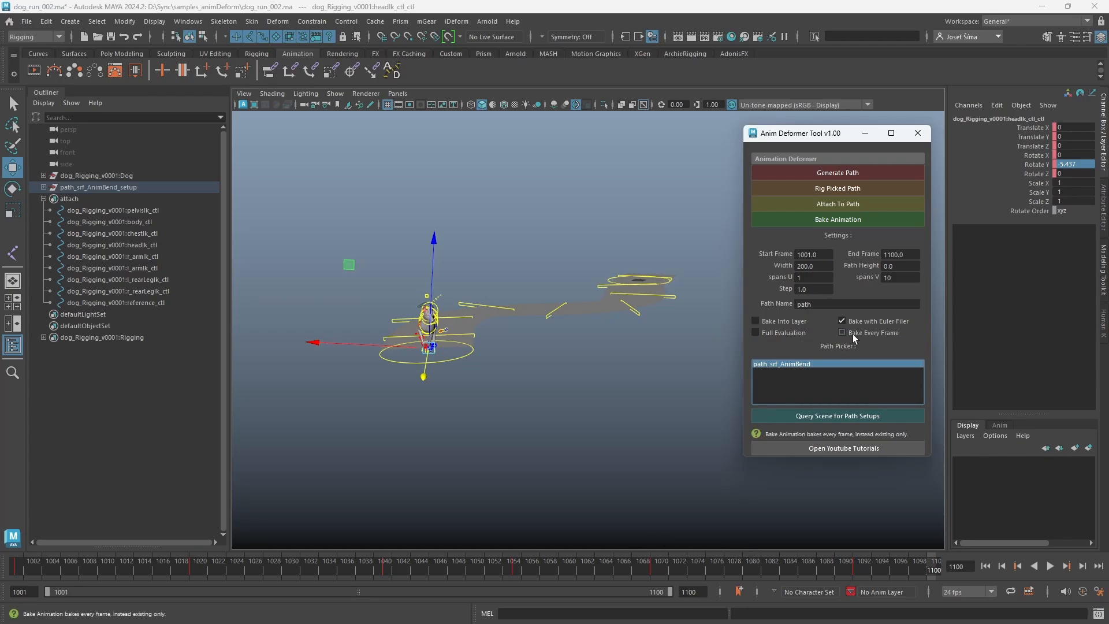
left_click(842, 333)
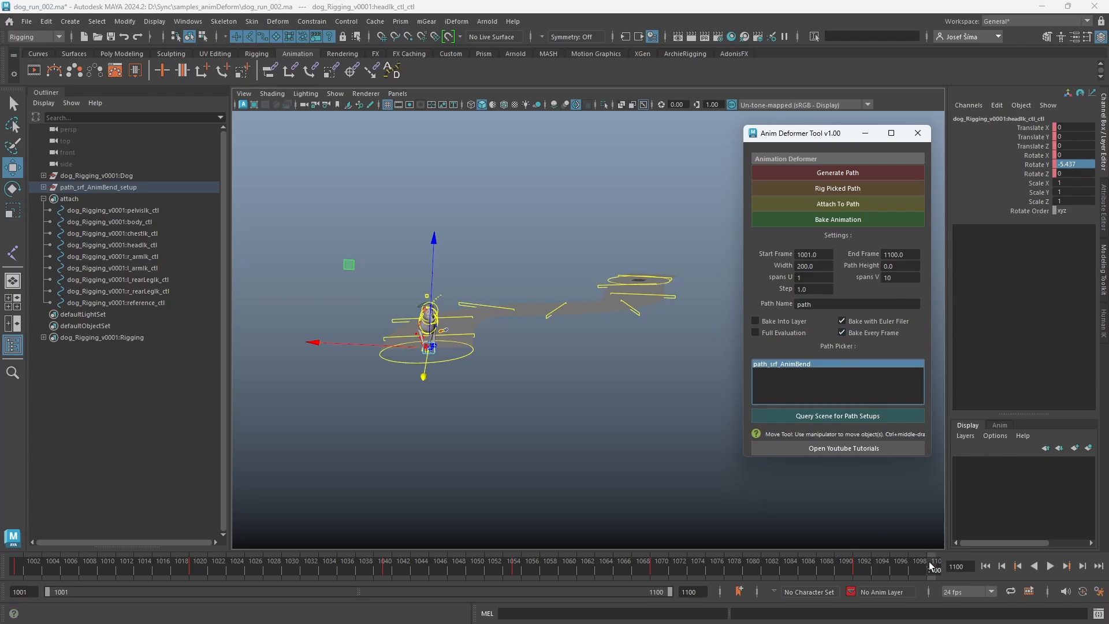
mouse_move(380, 407)
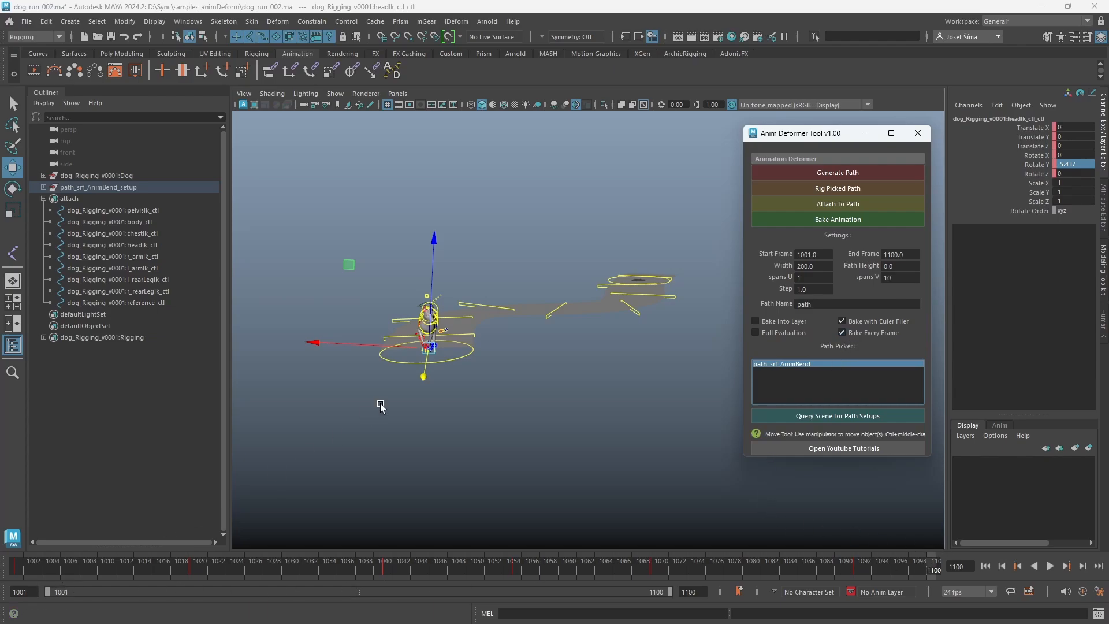
Select all controls under the attach group and bake their animation off the path
left_click(69, 199)
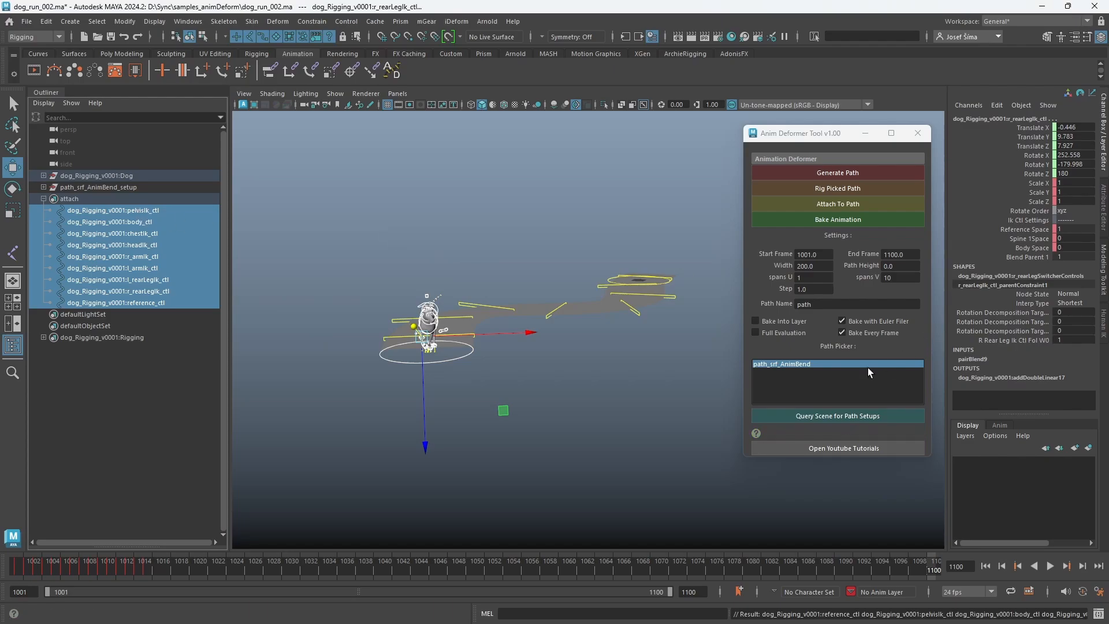
mouse_move(803, 373)
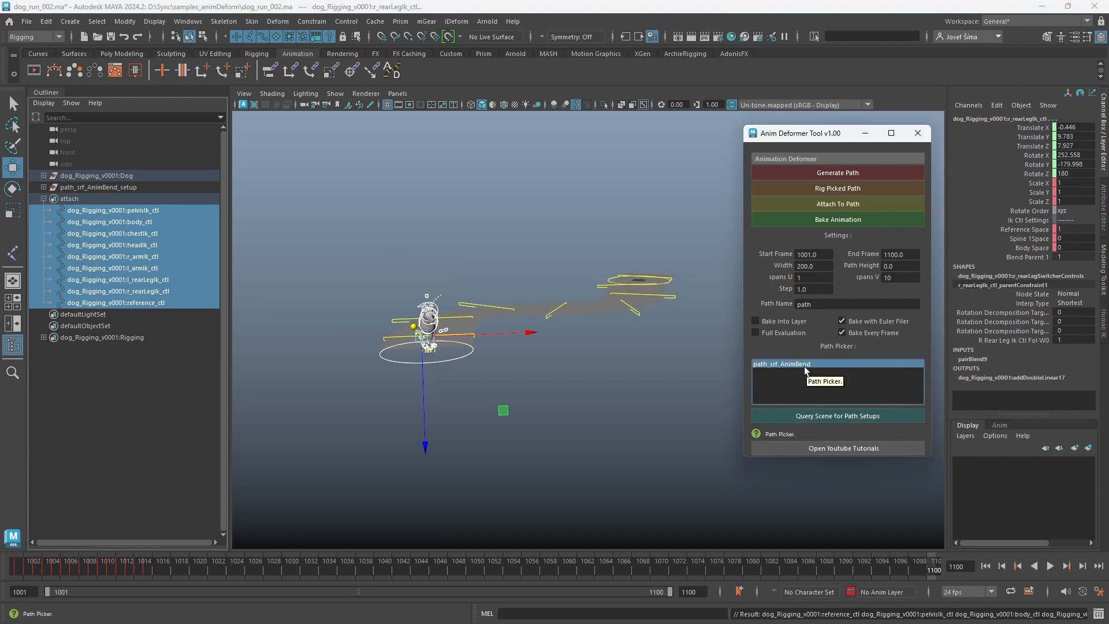
mouse_move(719, 232)
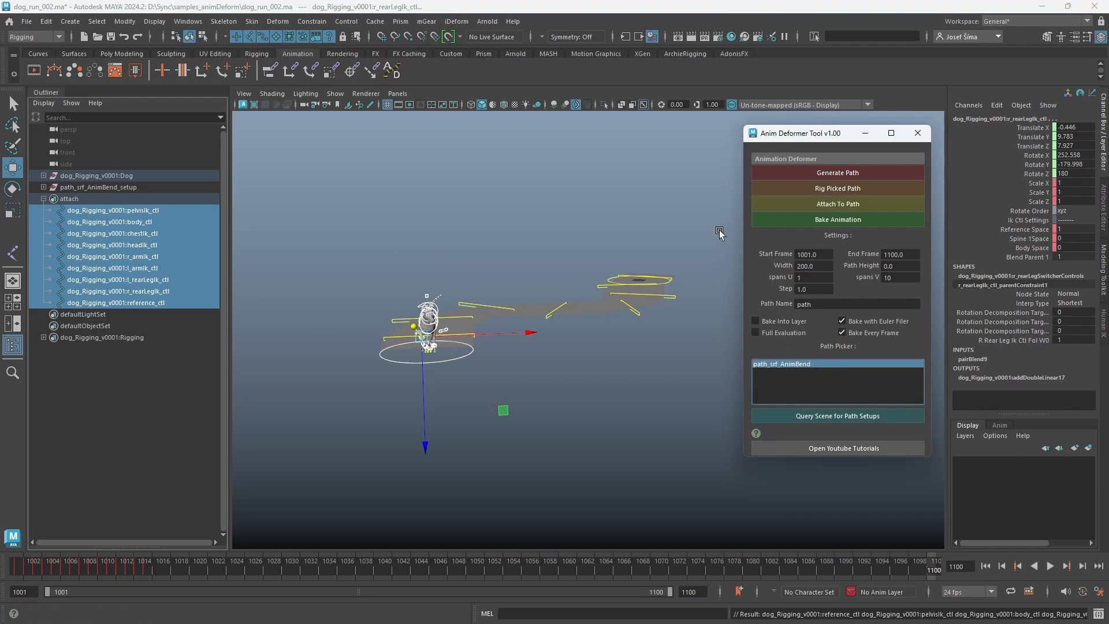
mouse_move(793, 223)
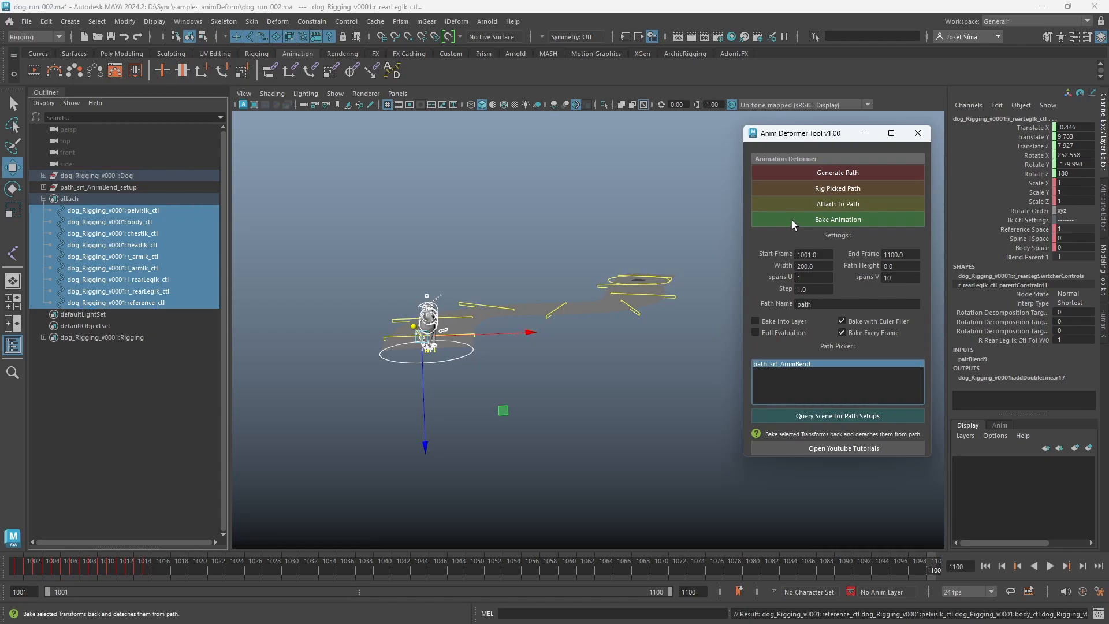
left_click(837, 219)
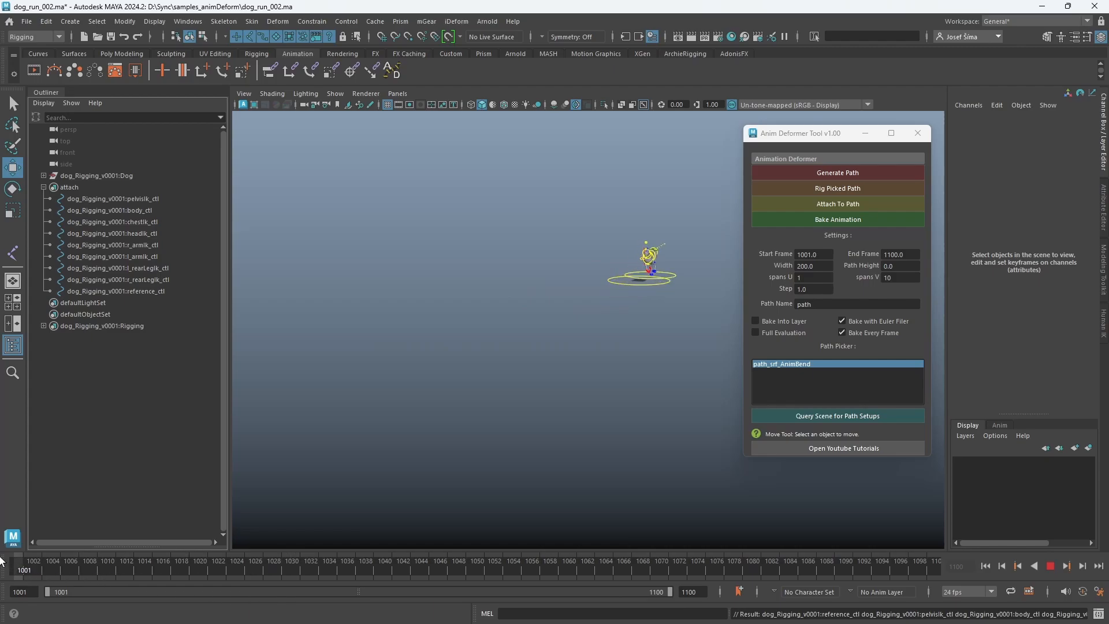
Jump the timeline to about frame 1048 to check the baked dog run
left_click(459, 562)
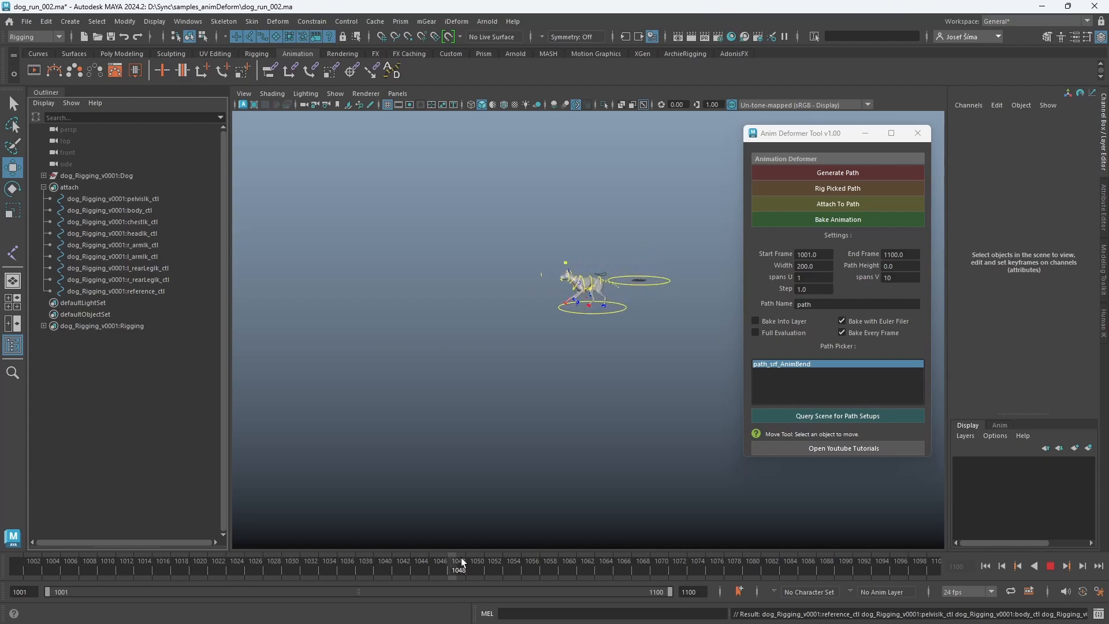